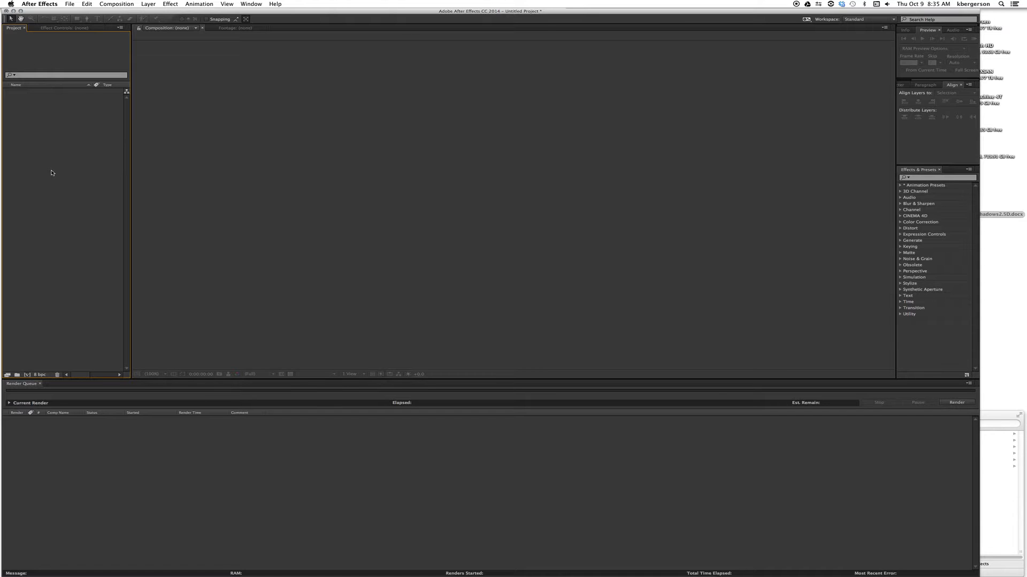
mouse_move(27, 373)
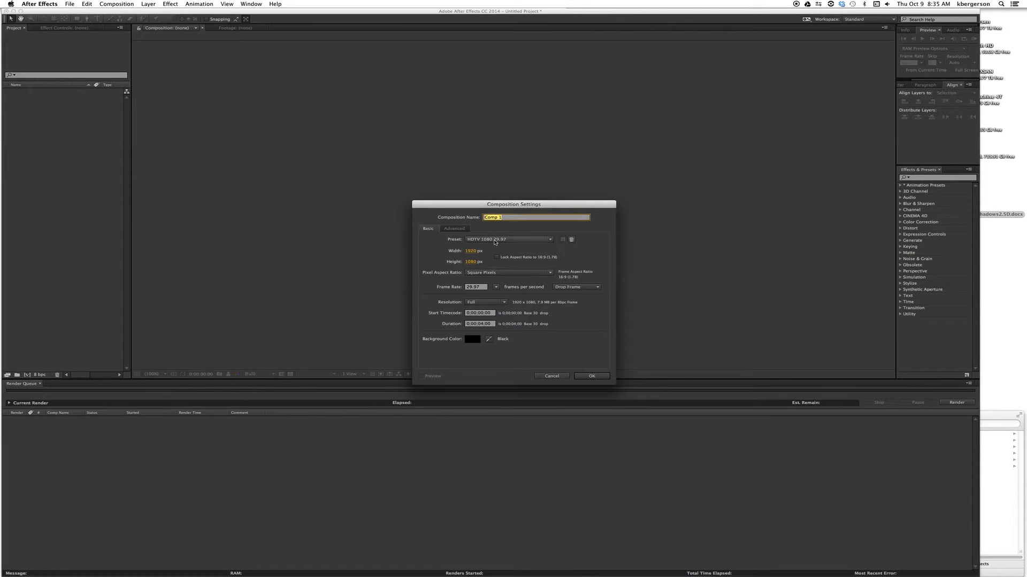
Name the new HDTV 1080 composition MovingLights_KB and confirm its settings.
type("Moving")
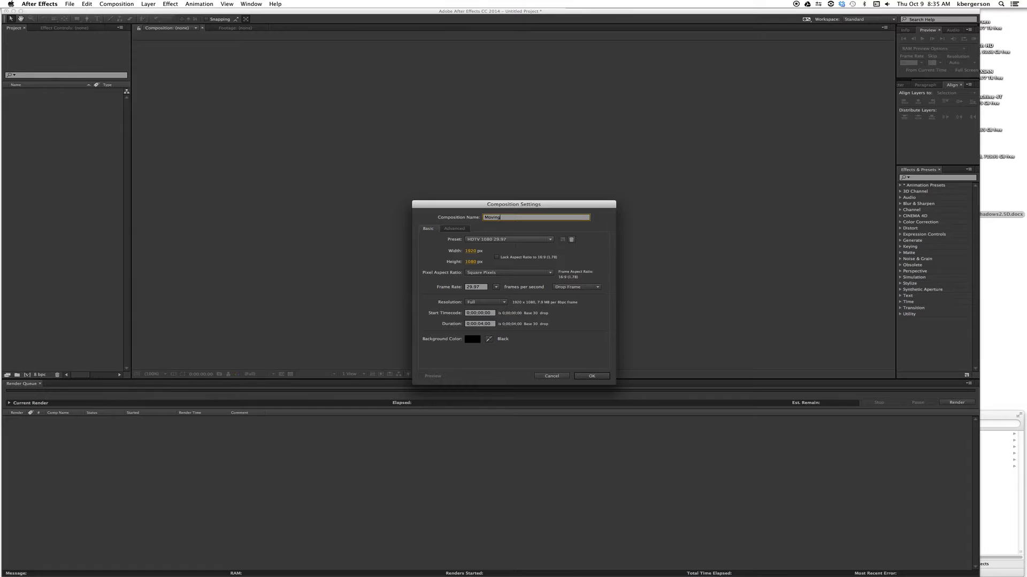
type("Lights_KB")
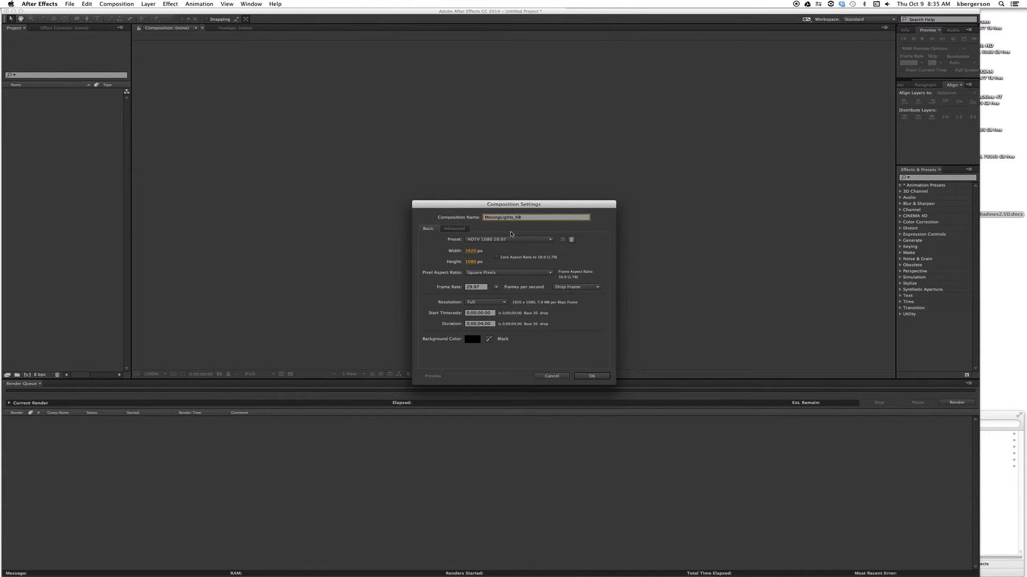
left_click(591, 375)
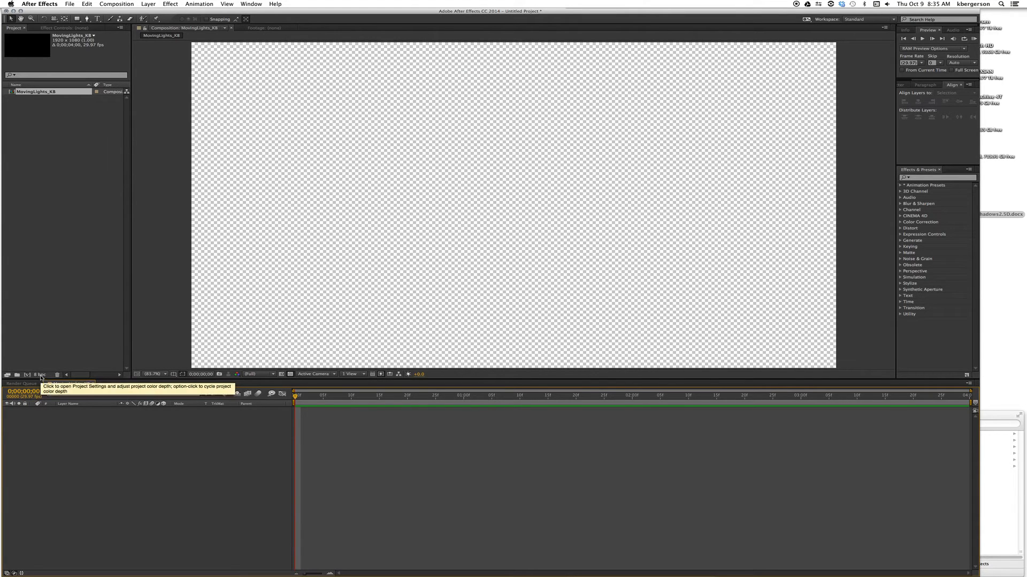
Set the project depth to 32 bits per channel (float) in Project Settings.
left_click(40, 375)
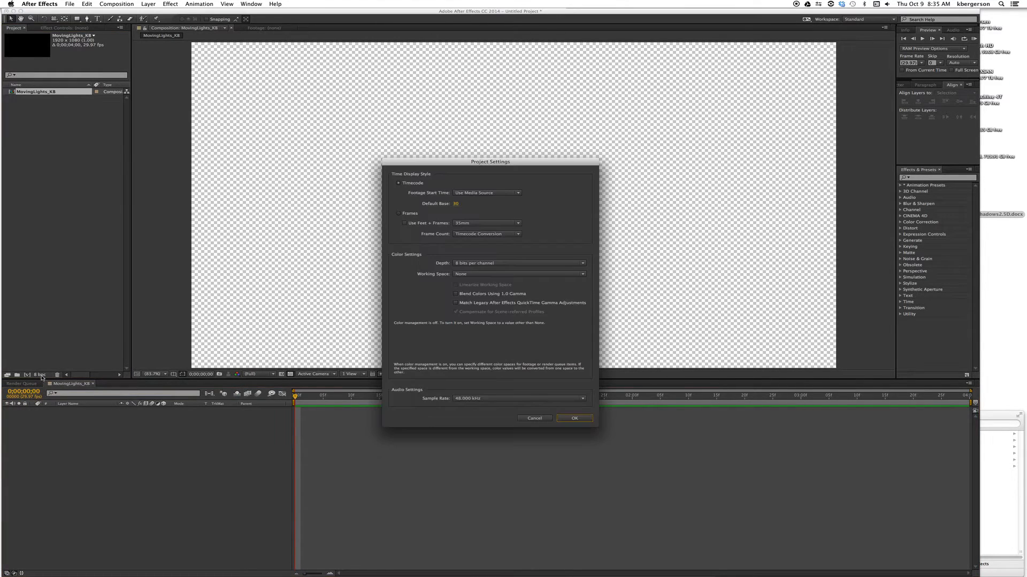
left_click(517, 263)
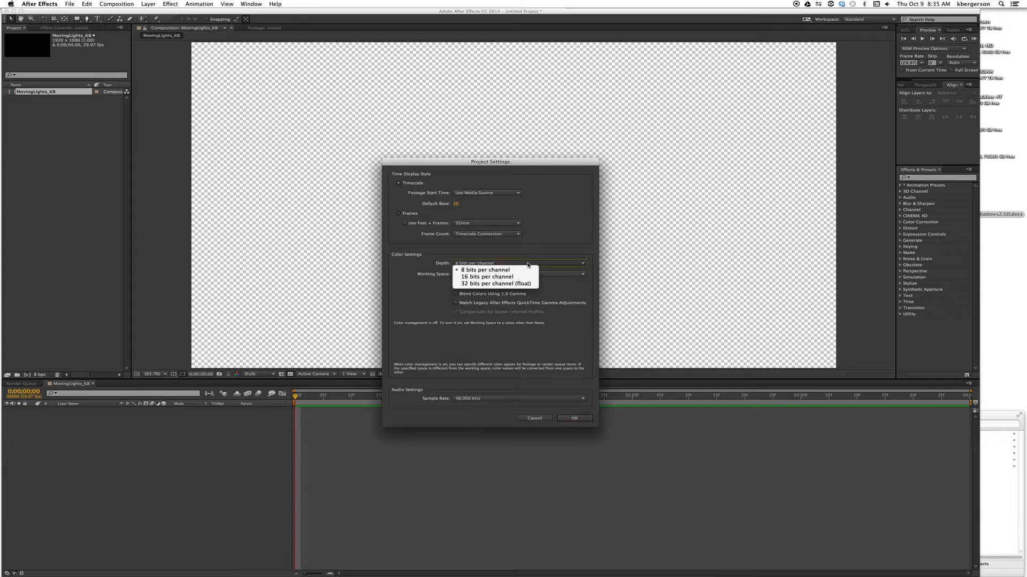
mouse_move(495, 284)
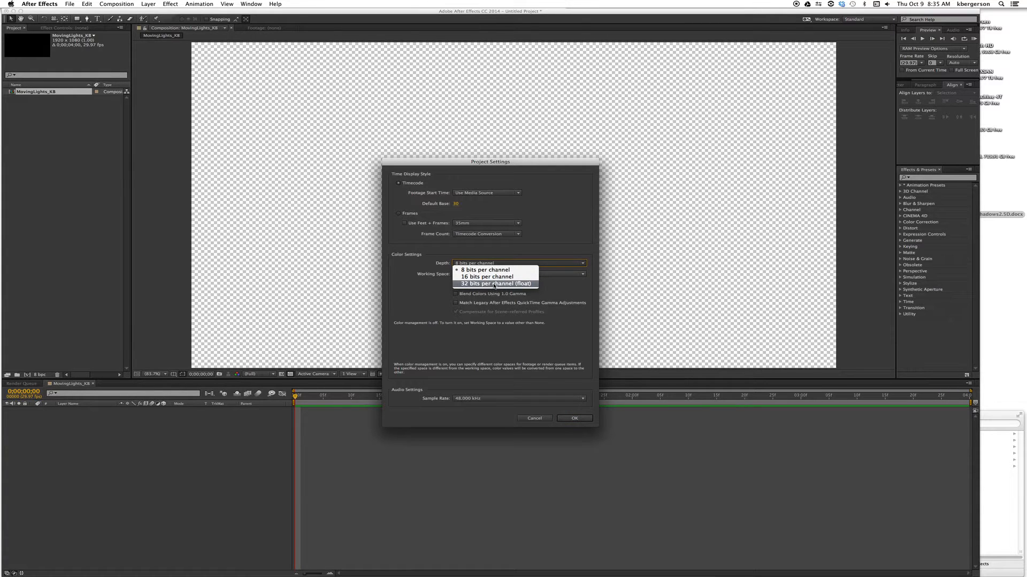
left_click(494, 283)
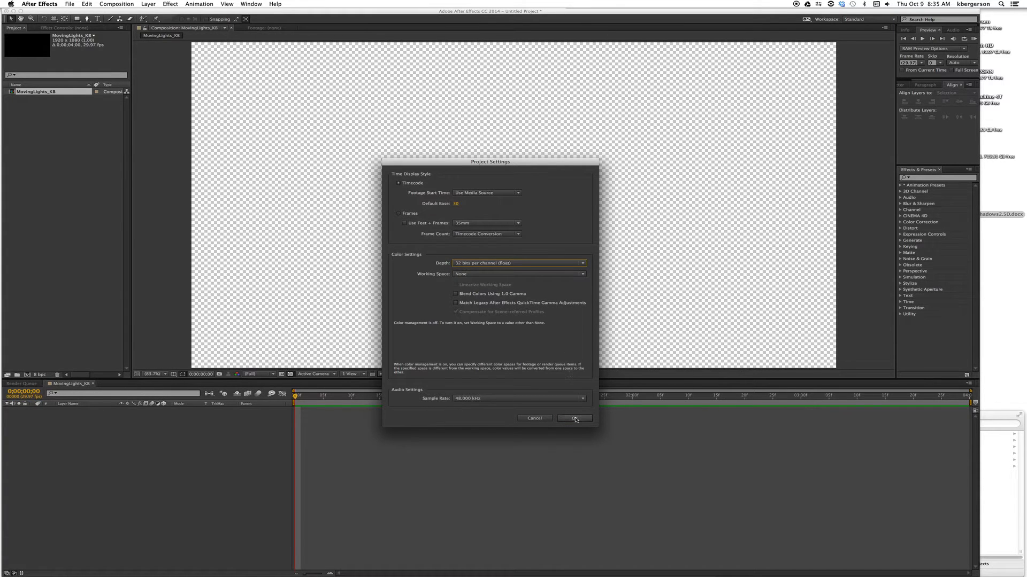
left_click(573, 418)
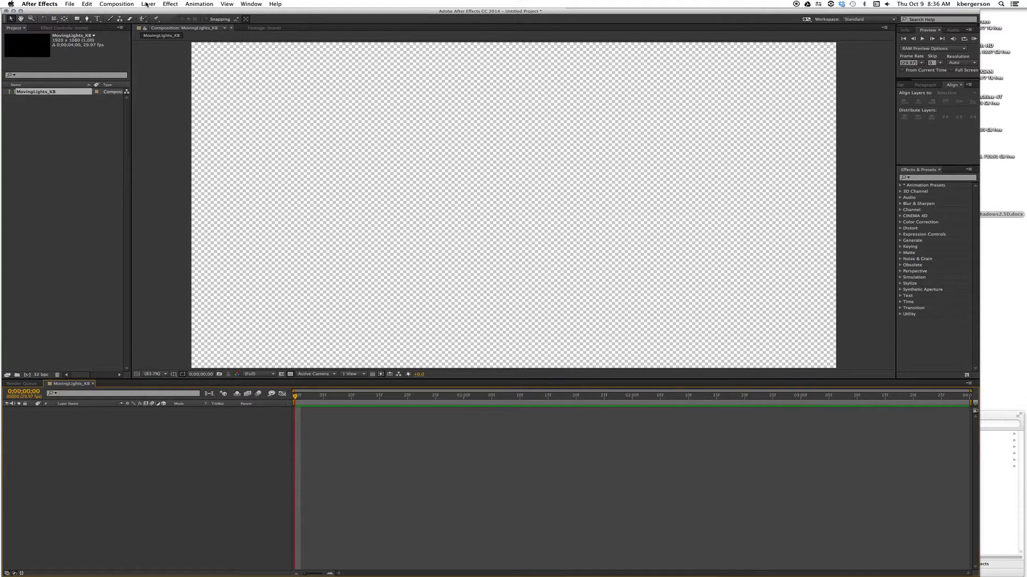
Create a new solid layer with an orange colour filling the frame.
left_click(148, 4)
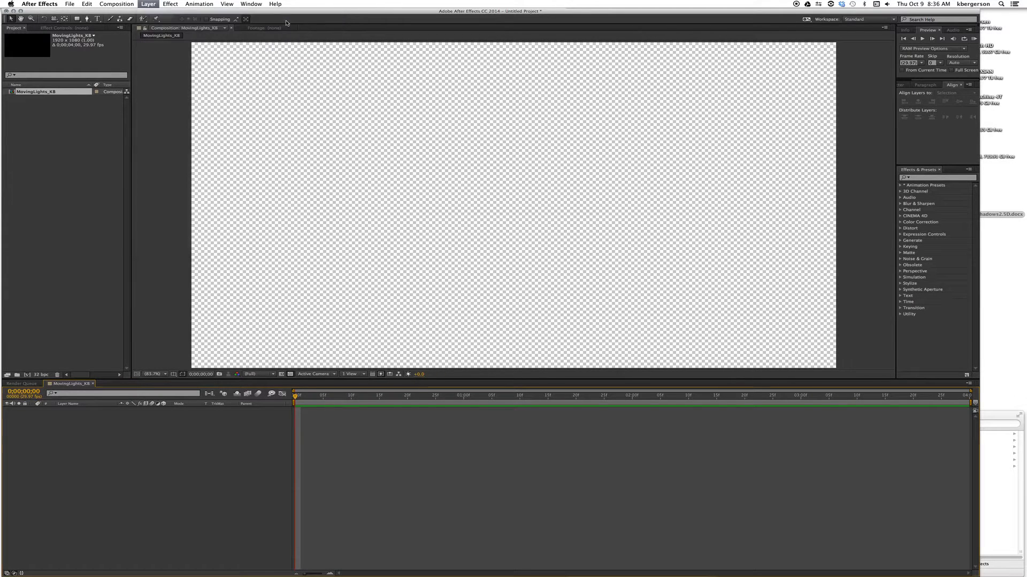
left_click(147, 4)
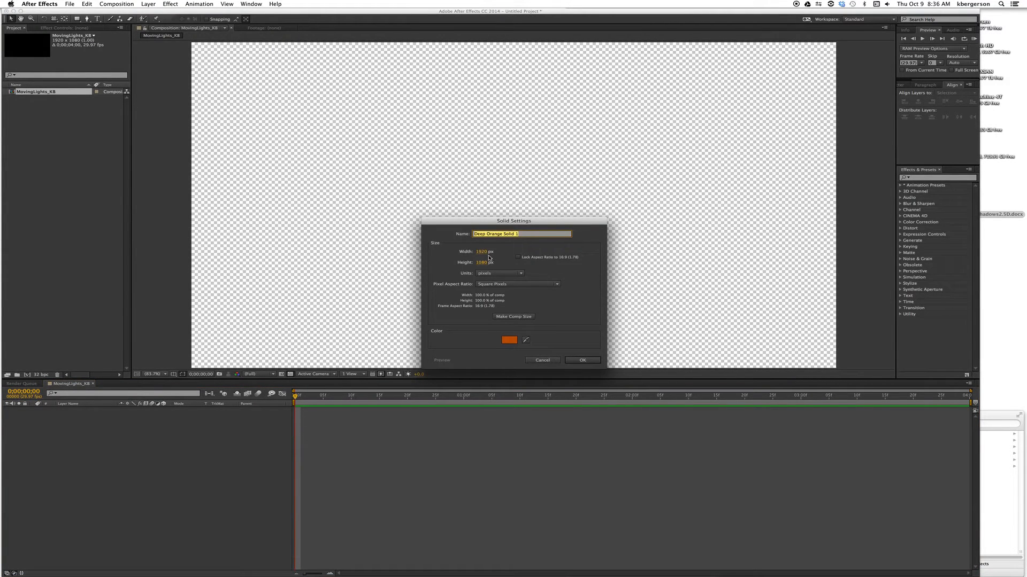
left_click(509, 340)
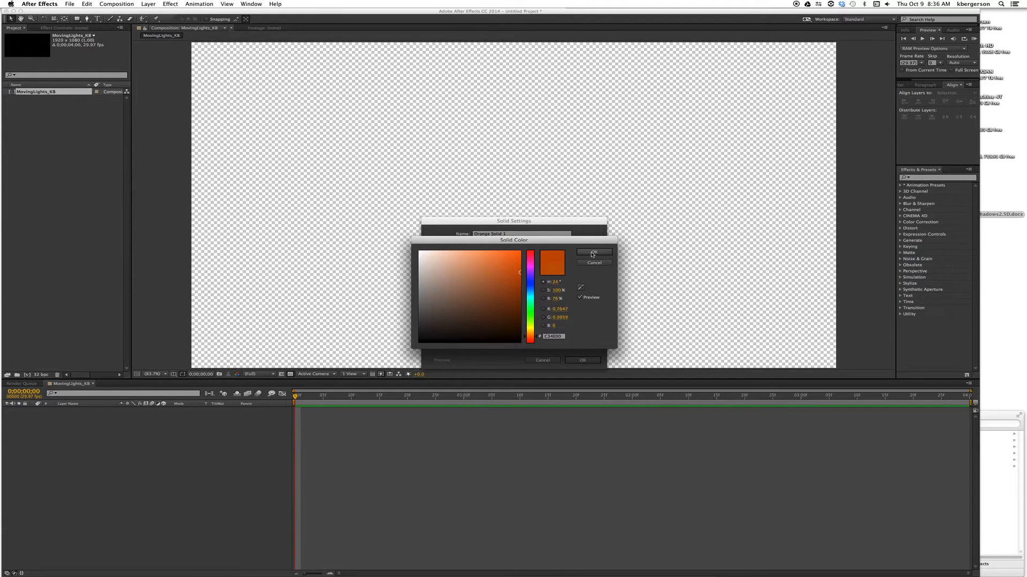
left_click(516, 271)
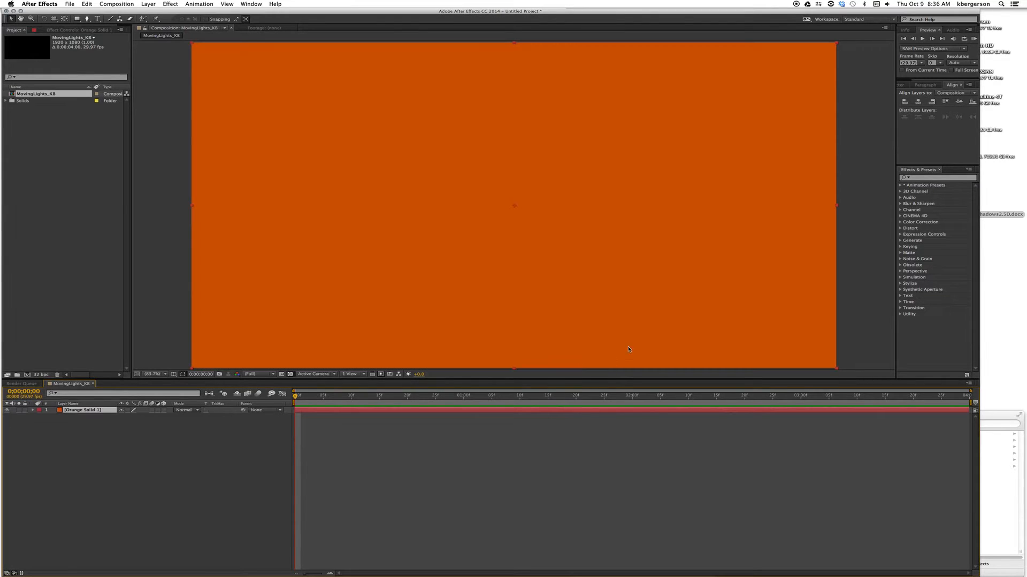
Turn the orange solid into a 3D layer and reveal its Material Options.
key("s")
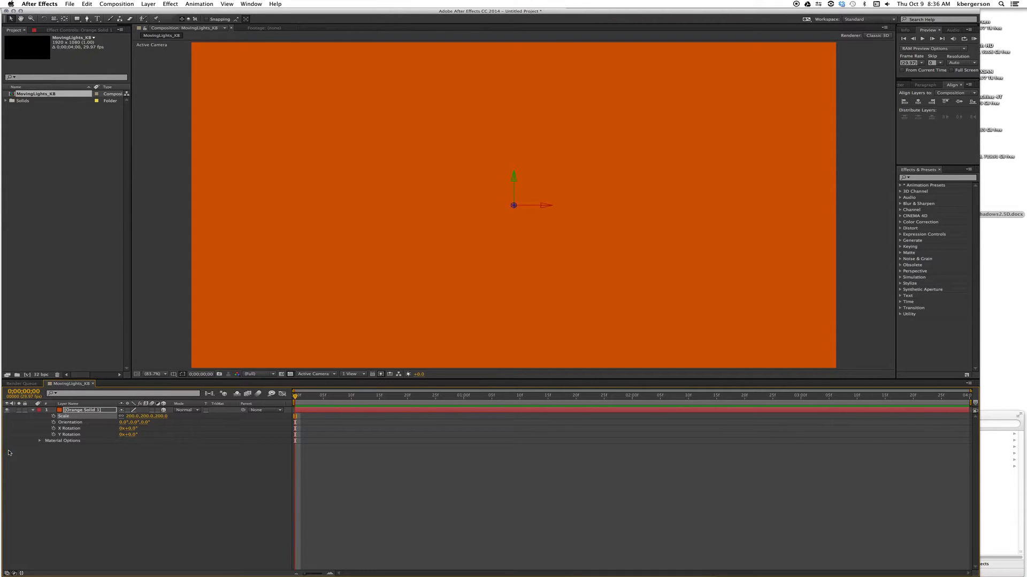
left_click(39, 441)
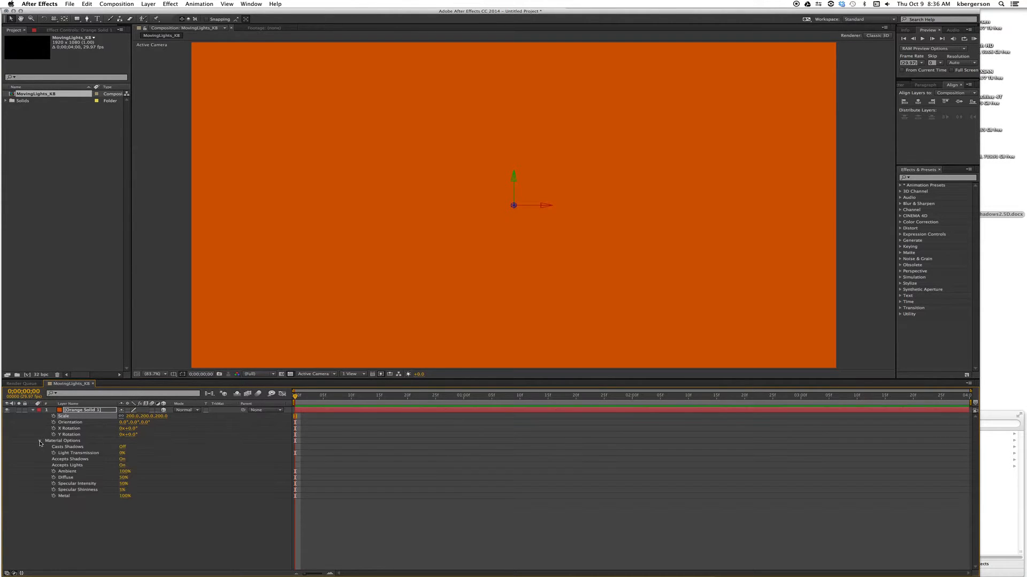
left_click(122, 447)
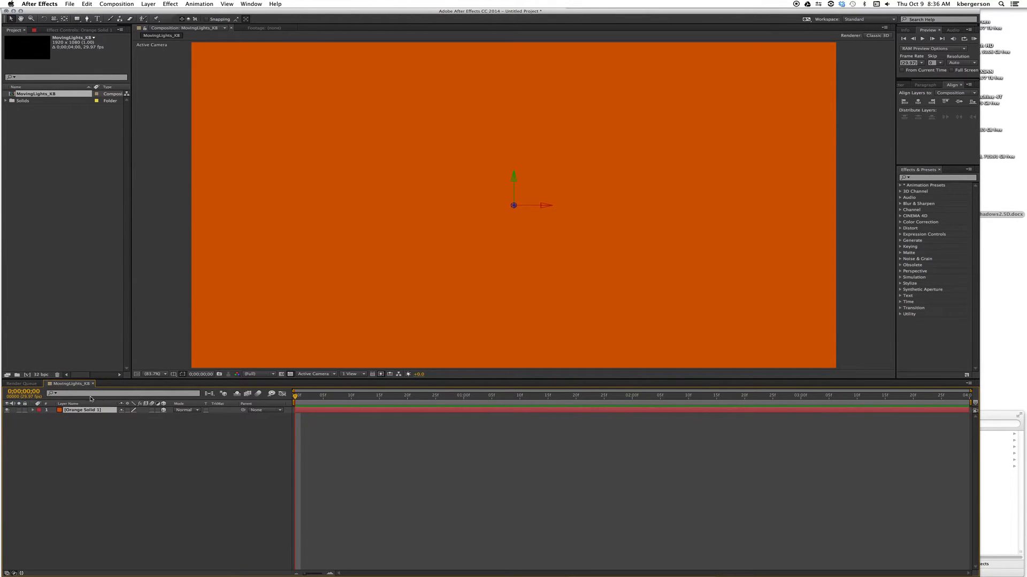
mouse_move(136, 427)
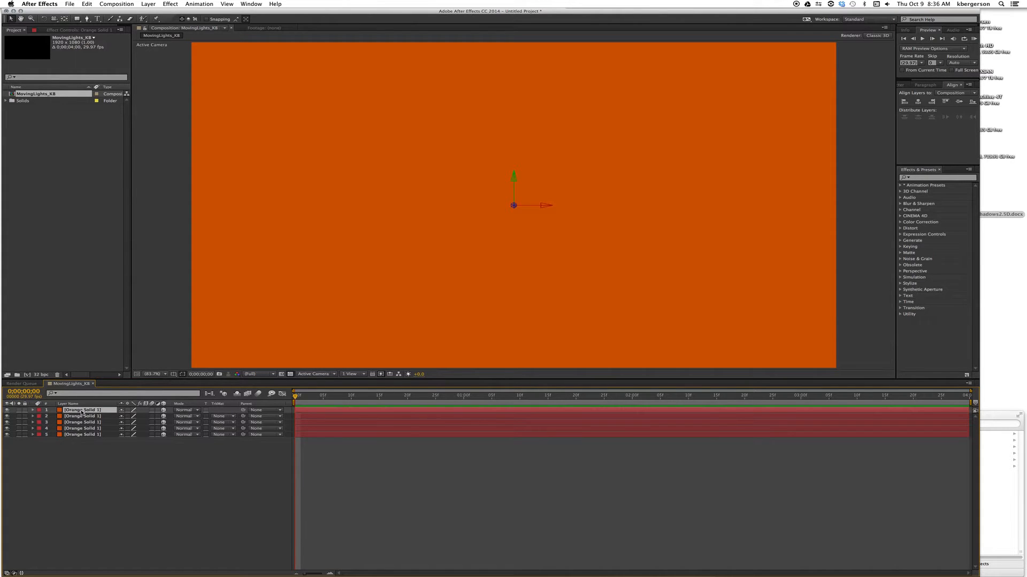
Rename the orange solids, entering the names Left and Table.
double_click(81, 410)
type("Floor")
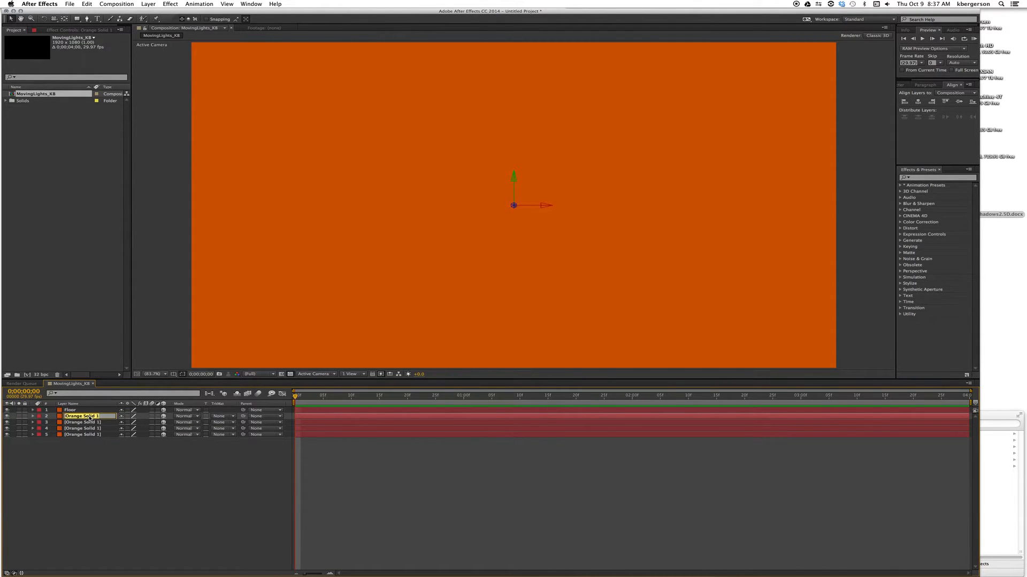
type("Left")
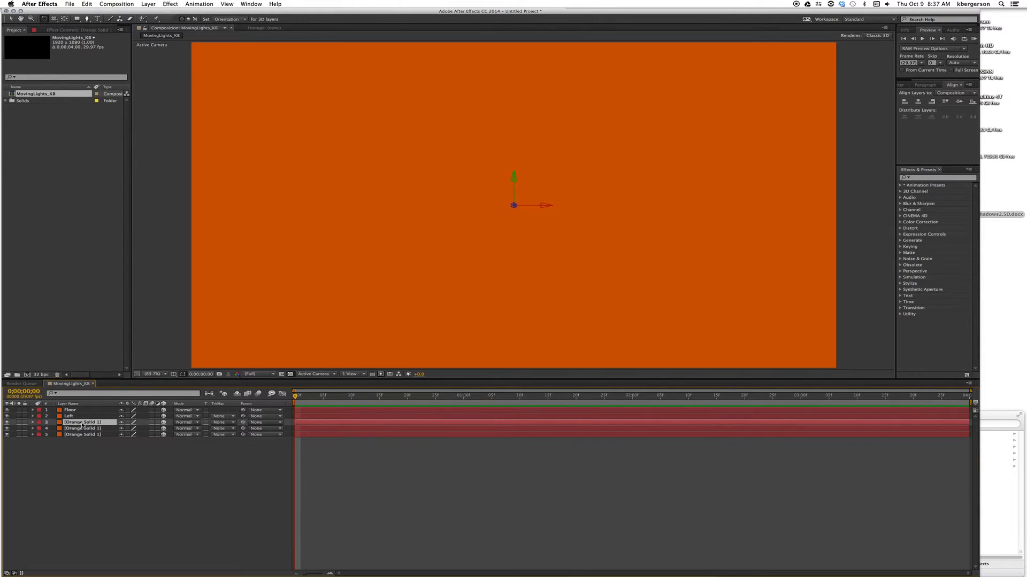
double_click(83, 423)
type("Right")
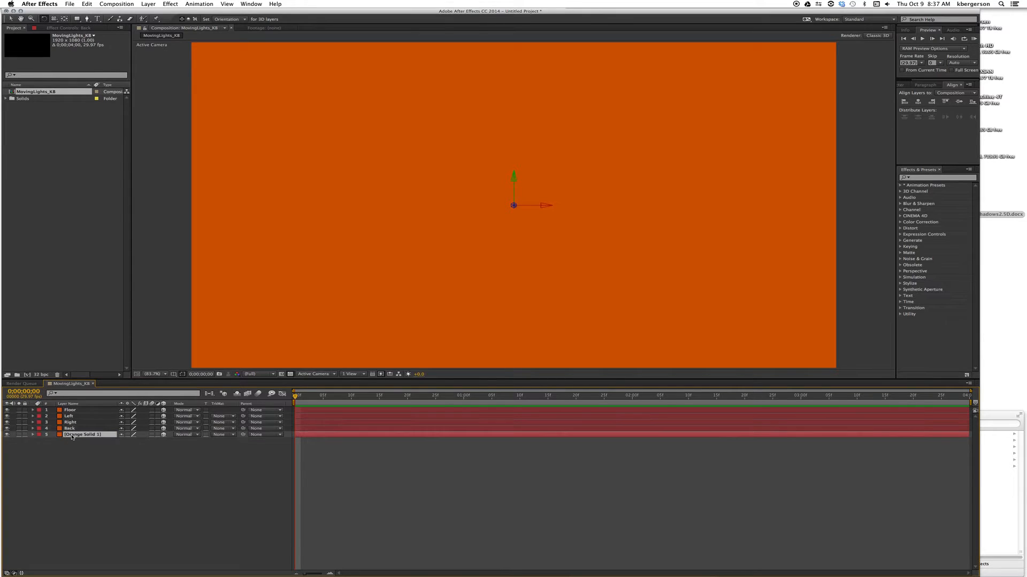
type("Table")
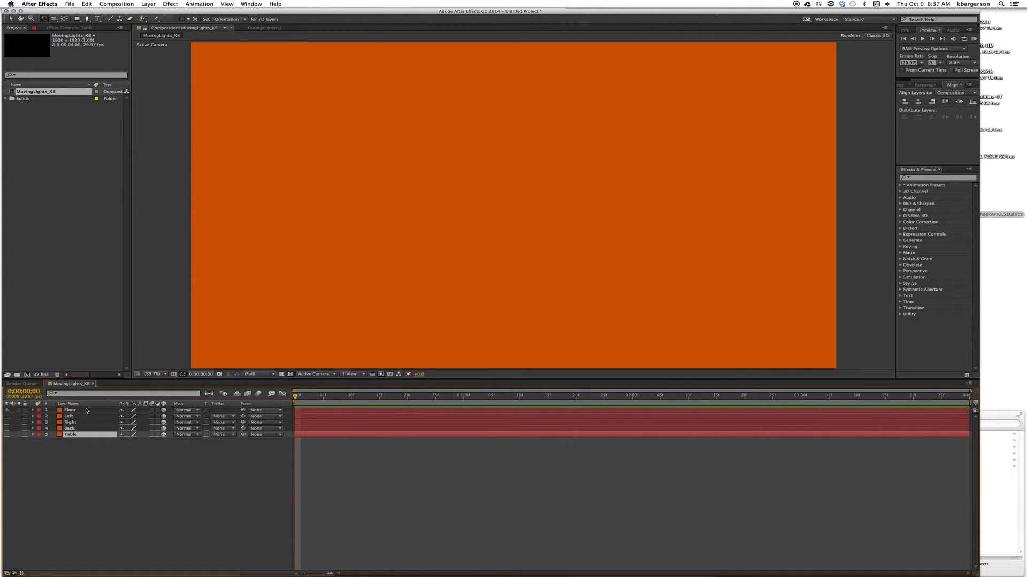
Rotate Floor 90° on X and drag it down to the bottom of the frame.
left_click(70, 410)
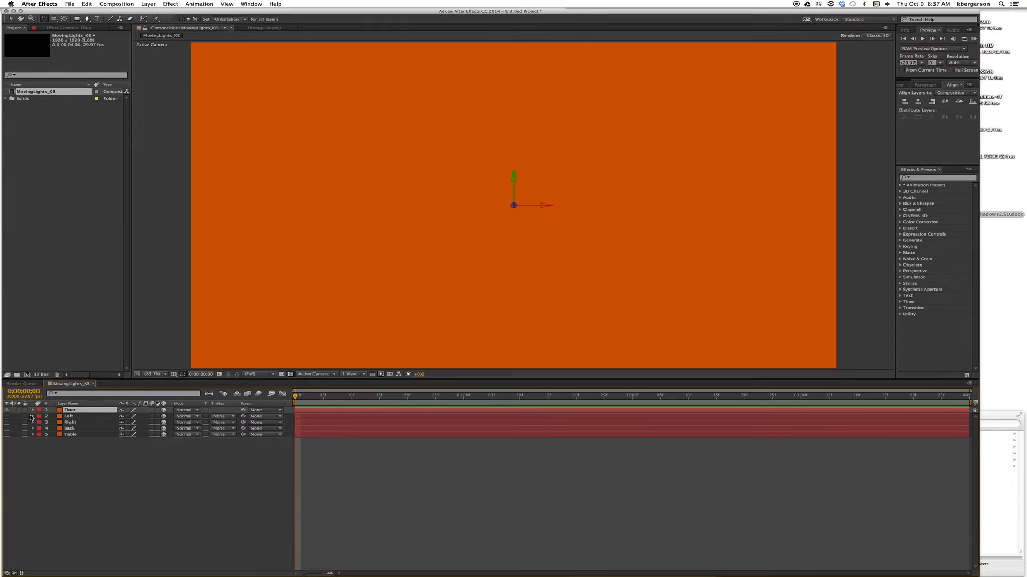
left_click(33, 409)
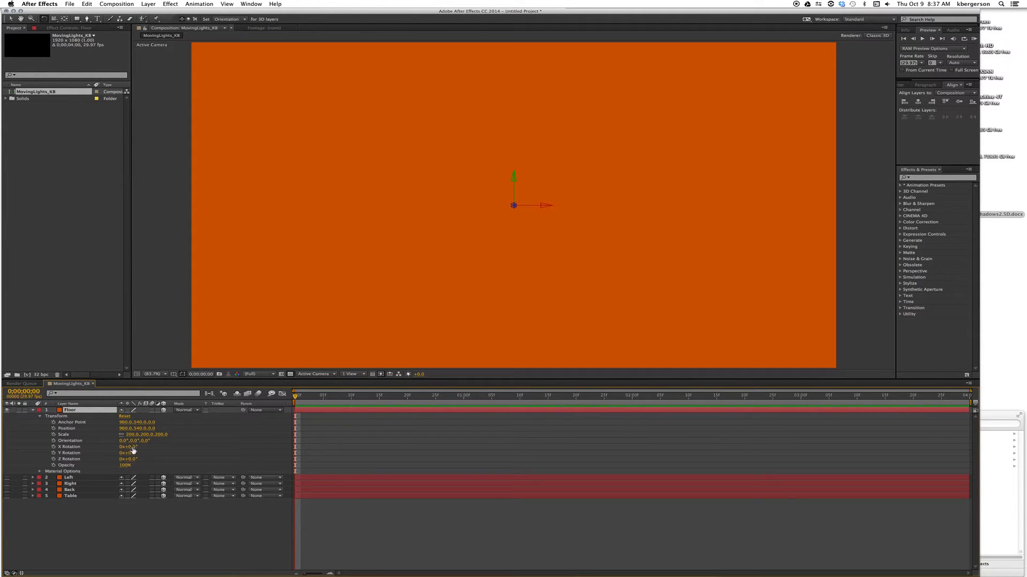
left_click(129, 447)
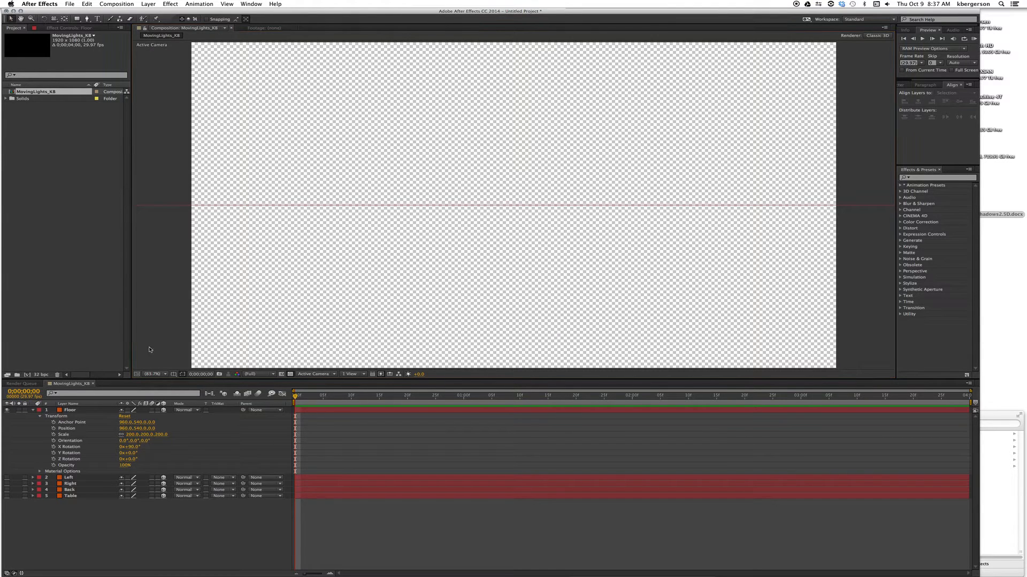
left_click(70, 410)
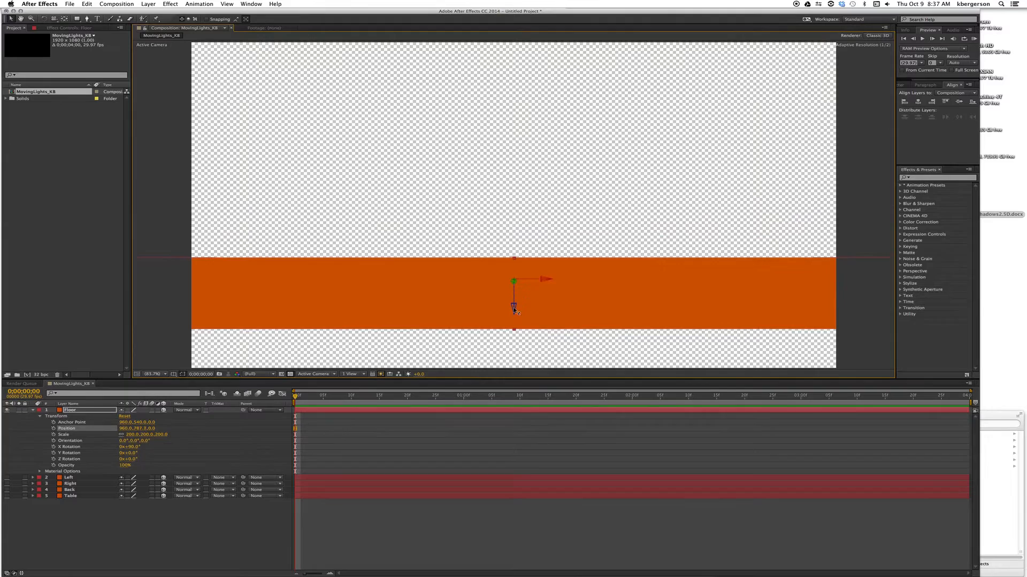
left_click_drag(515, 282, 515, 308)
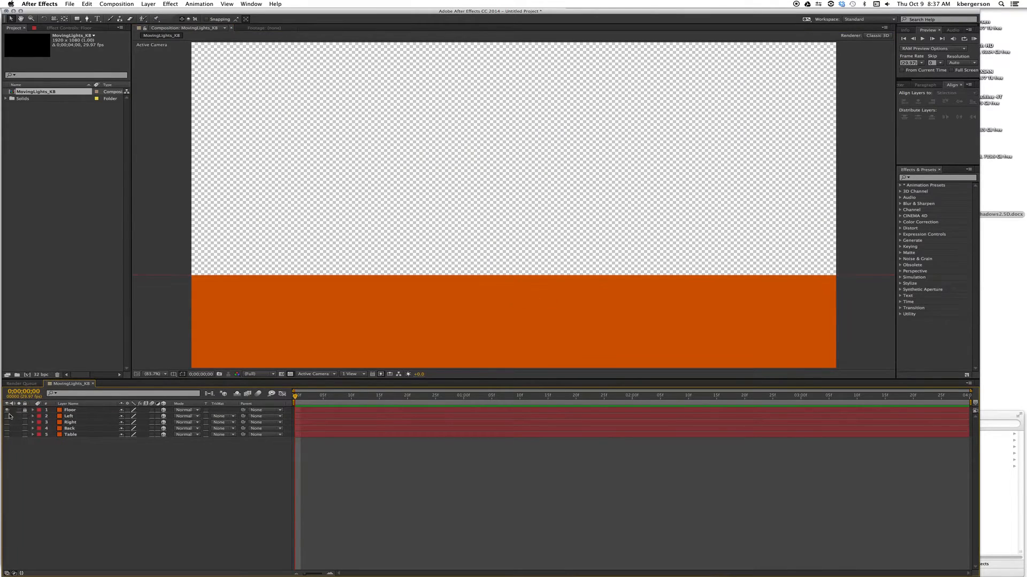
left_click(33, 416)
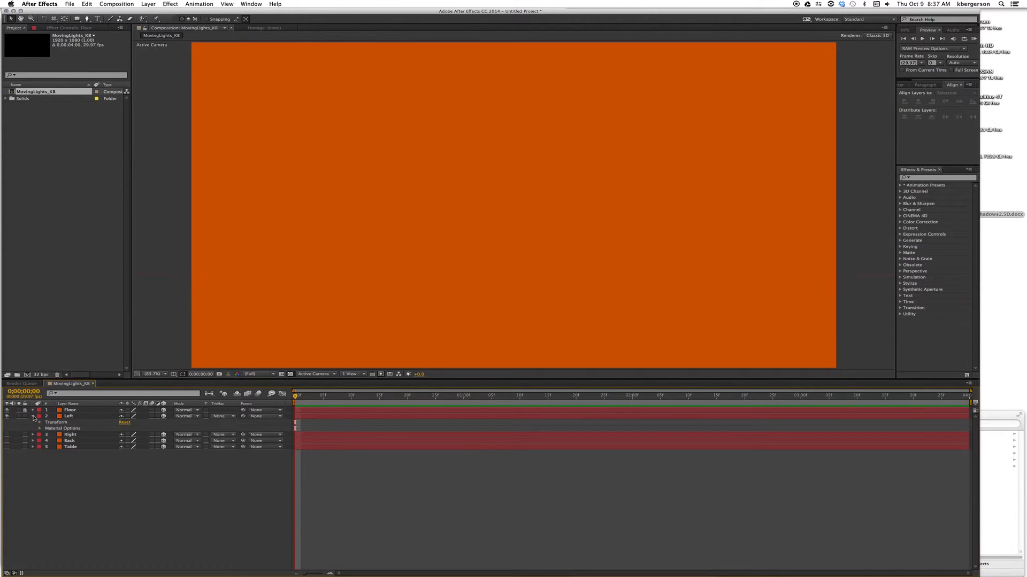
left_click(38, 422)
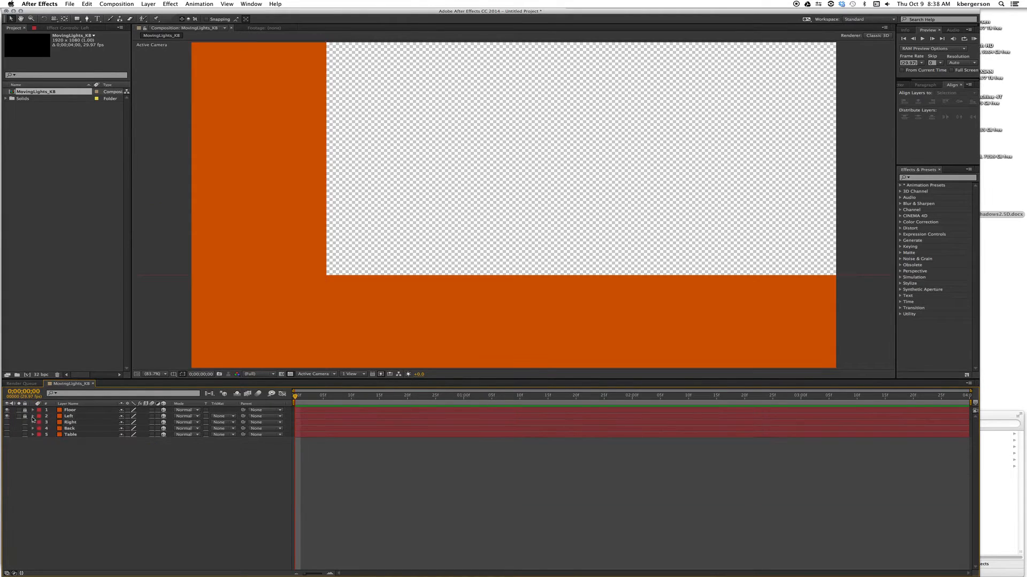
left_click(33, 423)
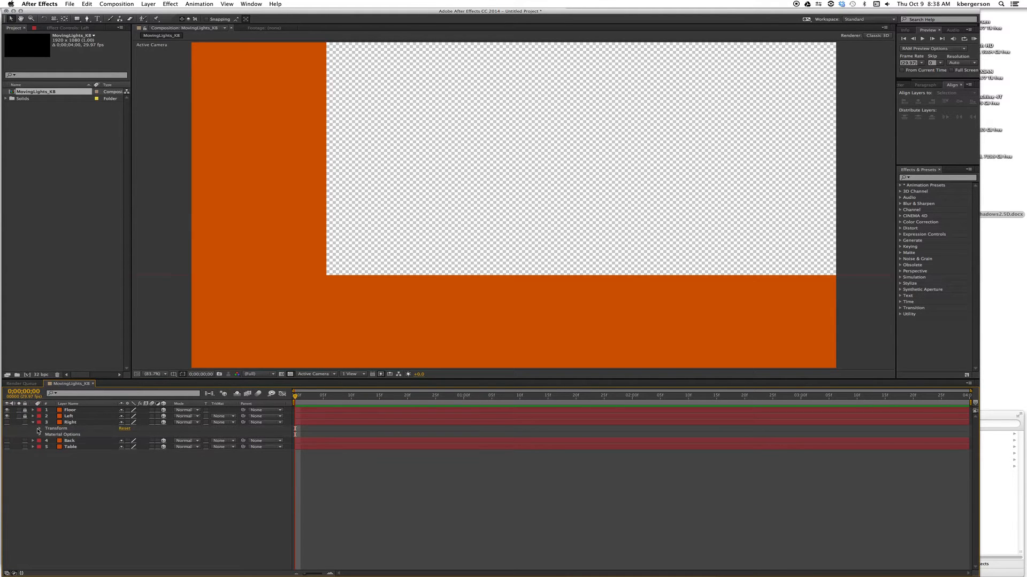
left_click(28, 427)
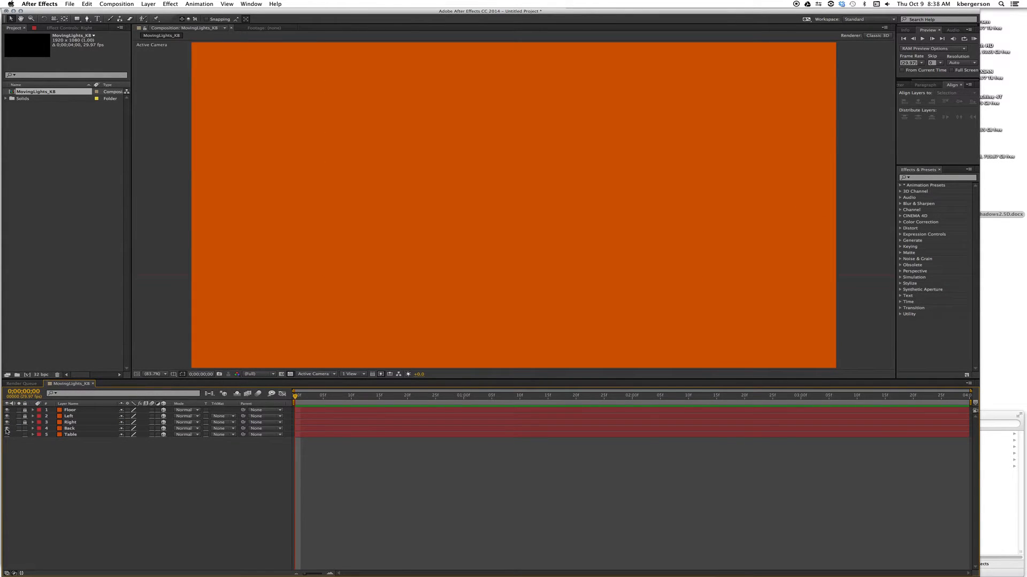
mouse_move(364, 375)
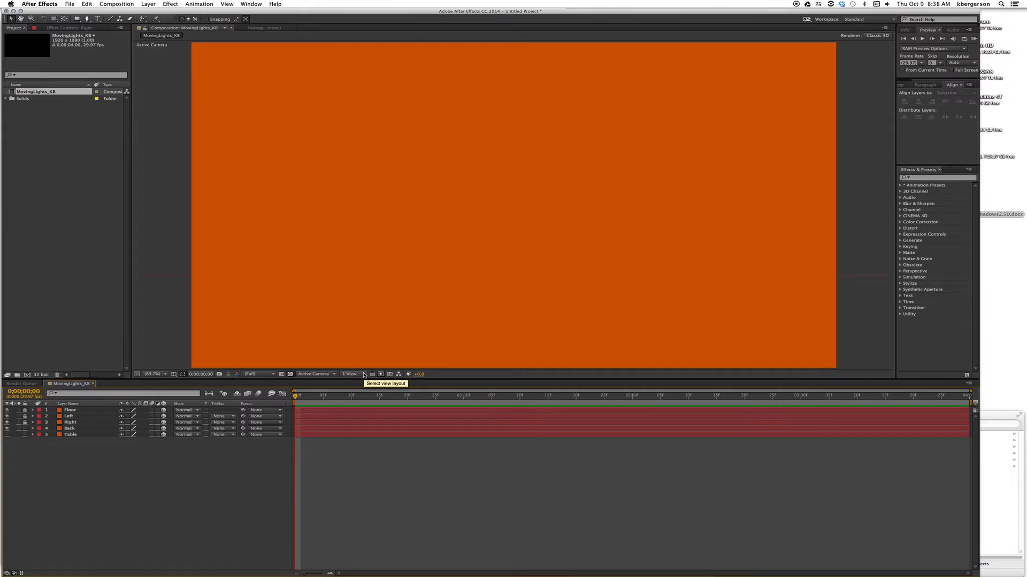
Switch the viewer to 2 Views – Horizontal, top view beside the active camera.
left_click(352, 374)
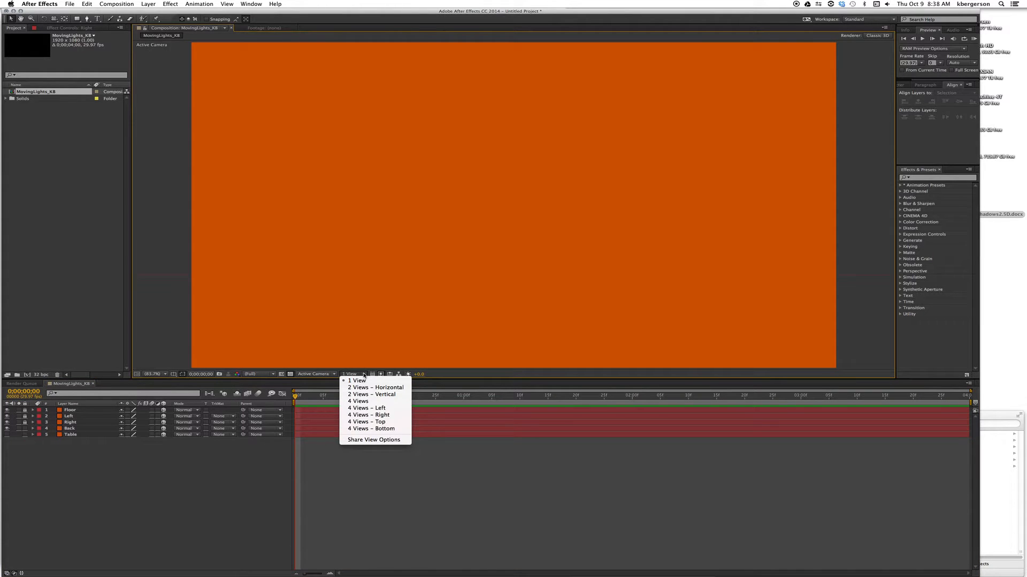
left_click(376, 387)
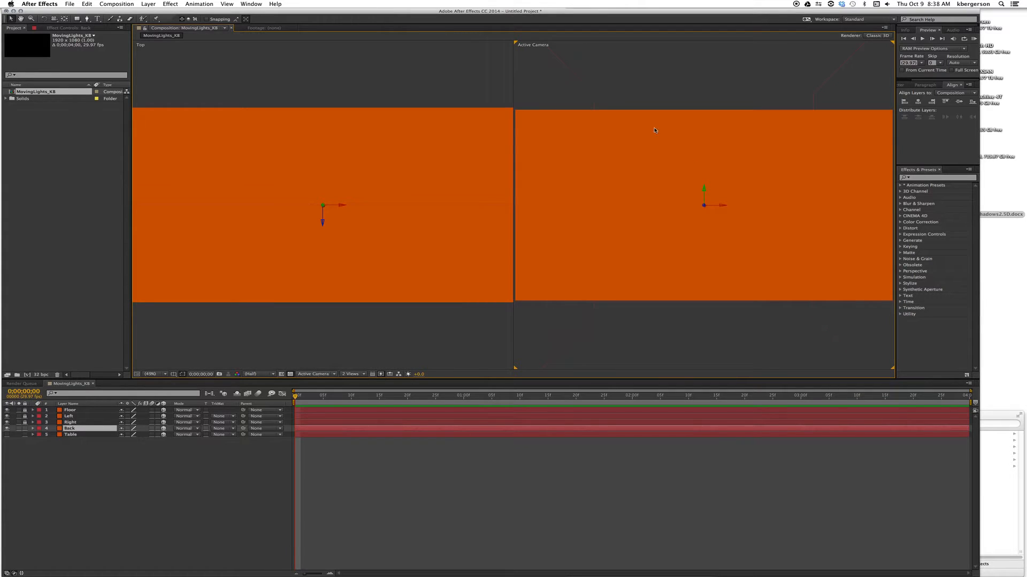
mouse_move(325, 354)
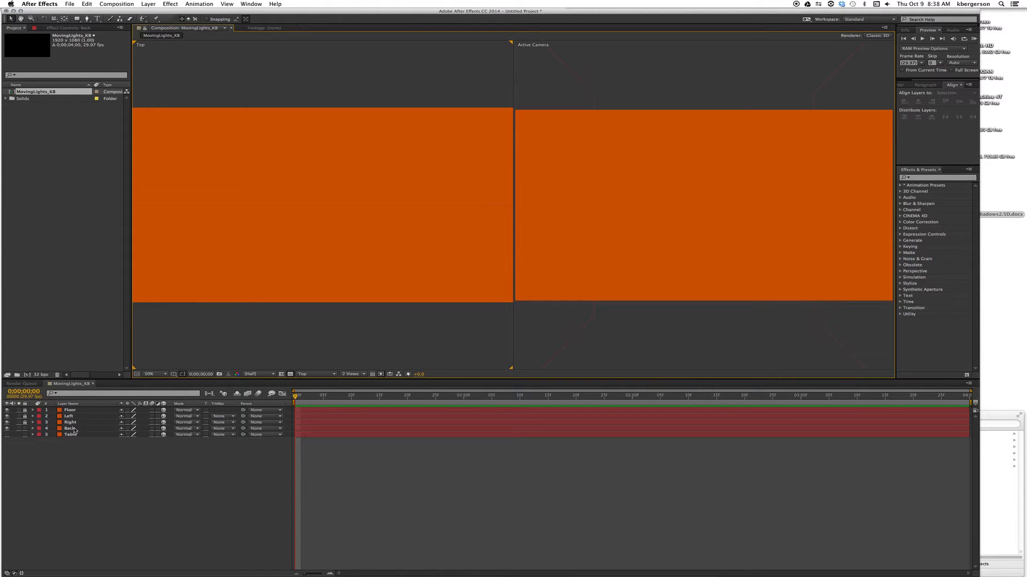
left_click(70, 428)
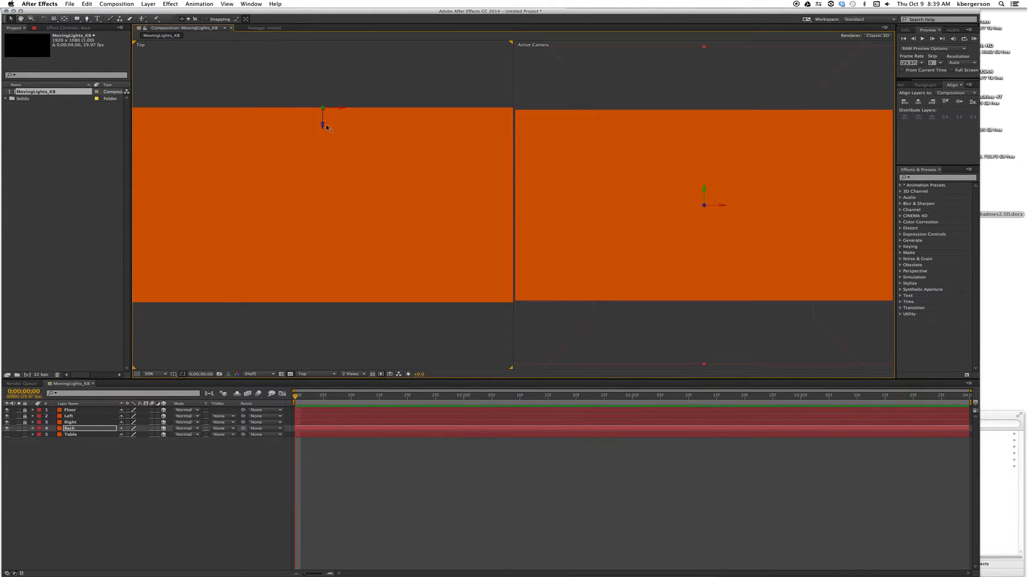
mouse_move(268, 253)
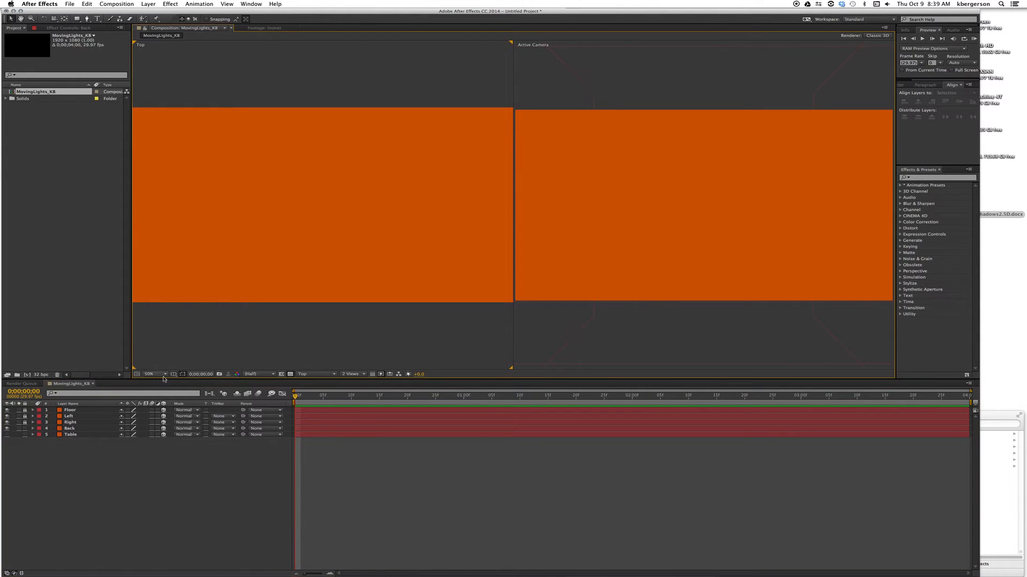
Set the top view magnification to 25% so the whole room fits.
left_click(155, 374)
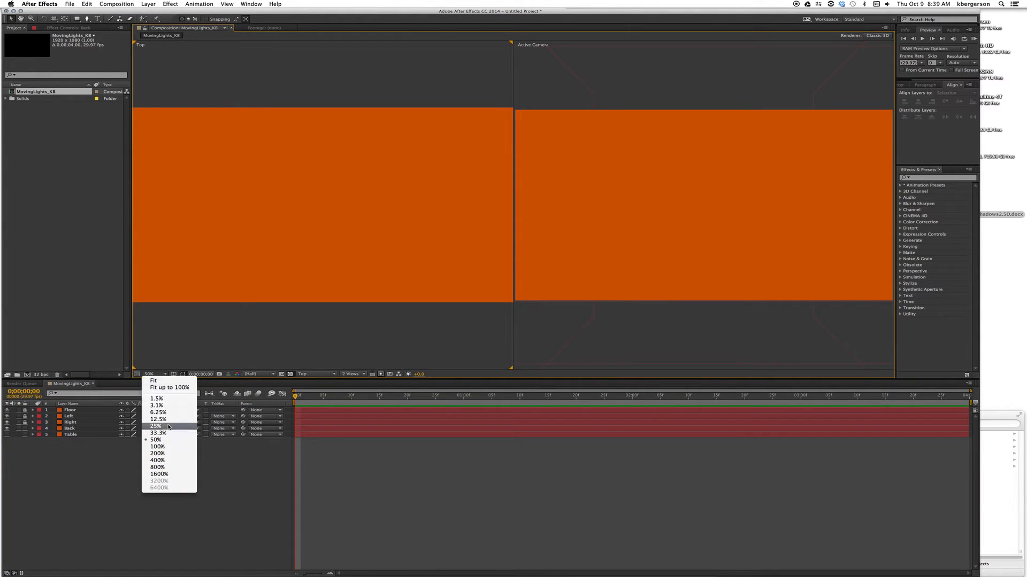
left_click(156, 426)
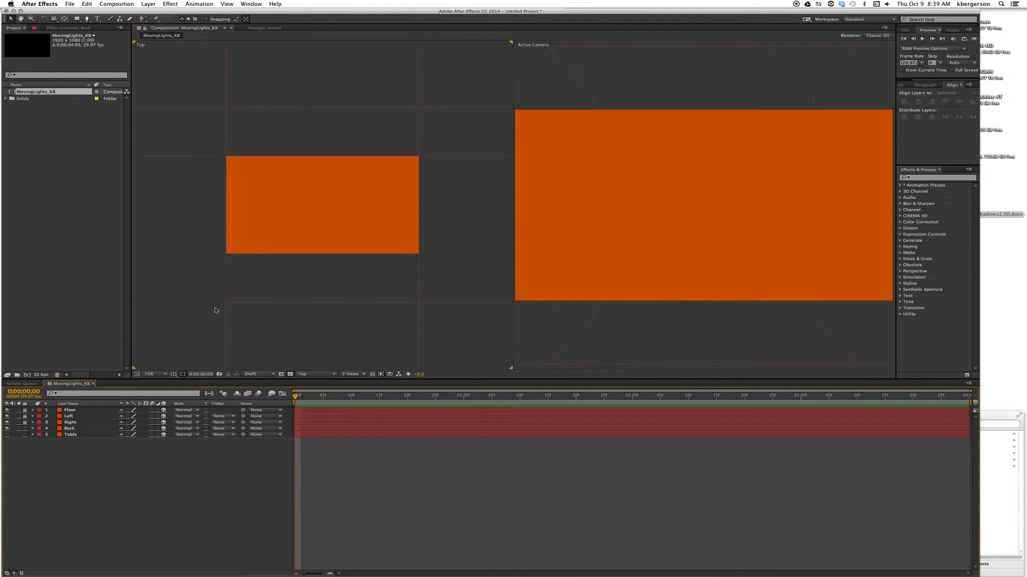
mouse_move(401, 129)
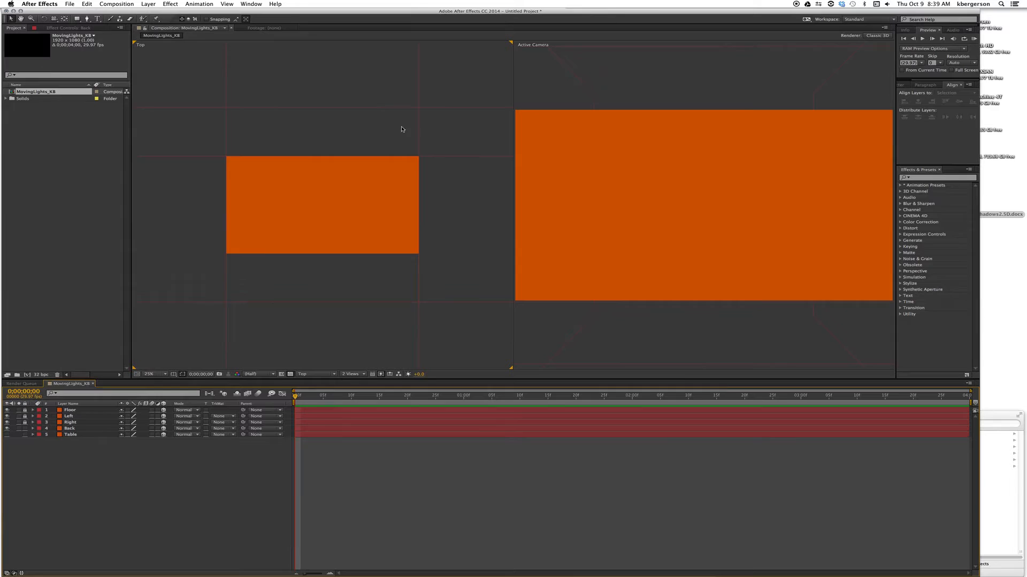
mouse_move(251, 61)
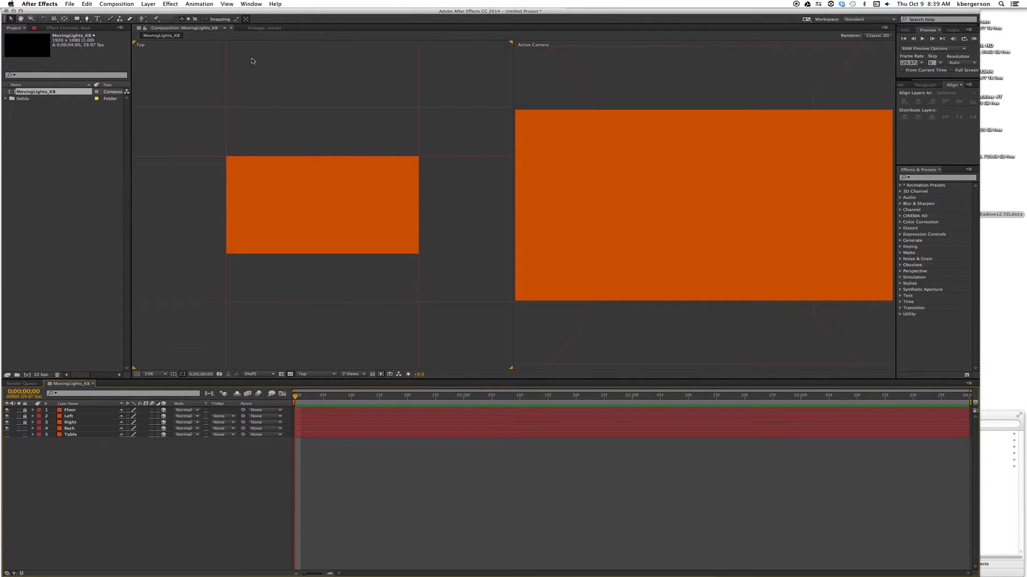
mouse_move(310, 270)
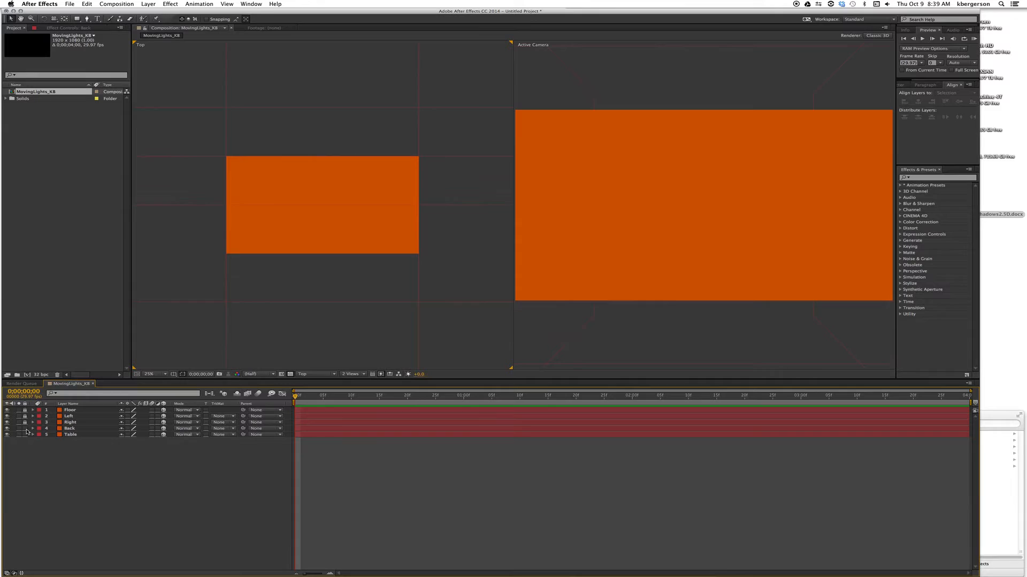
Scale Table to 50%, rotate it 90° on X and drag it lower in the room.
left_click(33, 435)
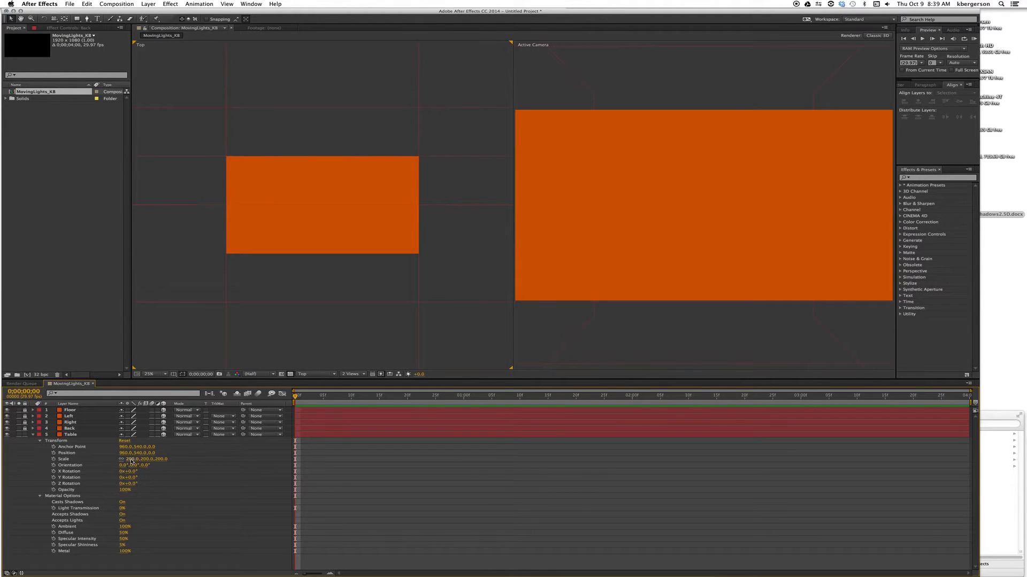
left_click(71, 434)
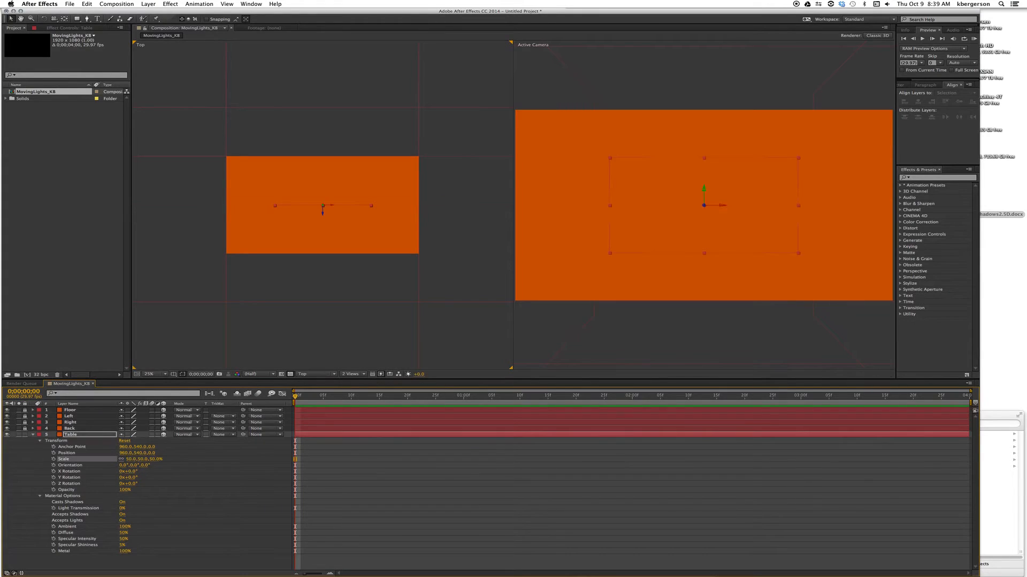
left_click(946, 92)
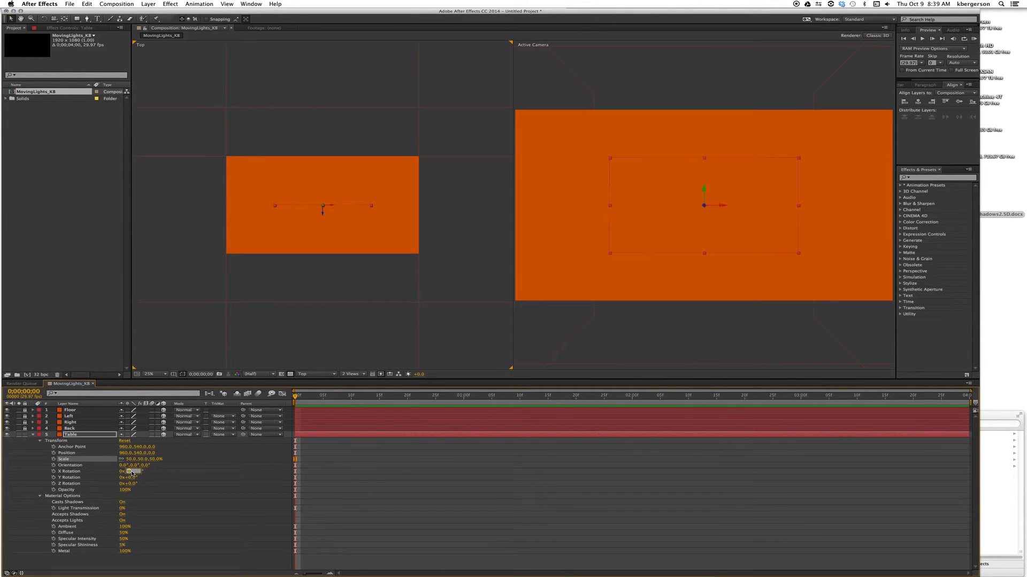
left_click(131, 472)
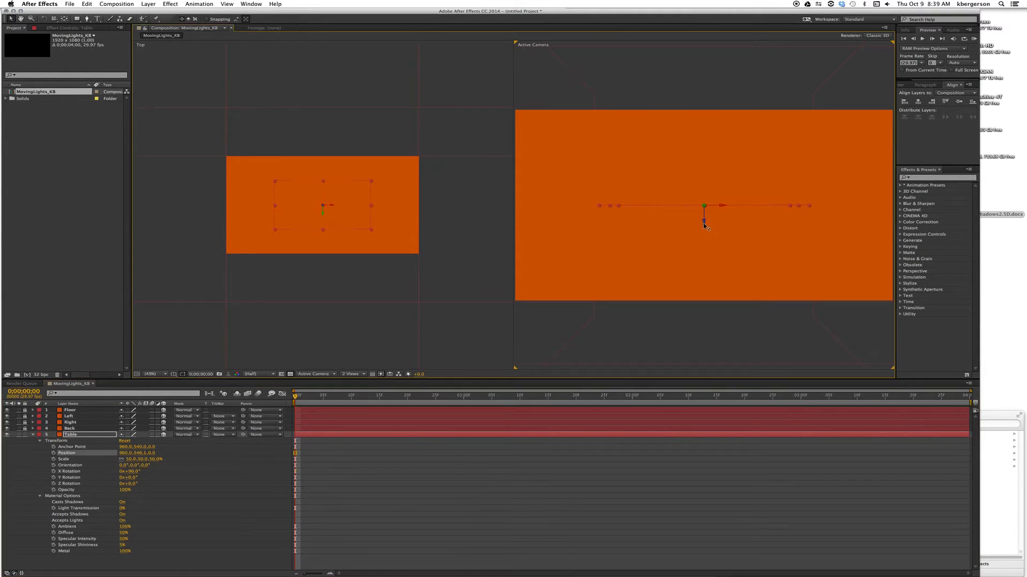
left_click_drag(704, 205, 703, 261)
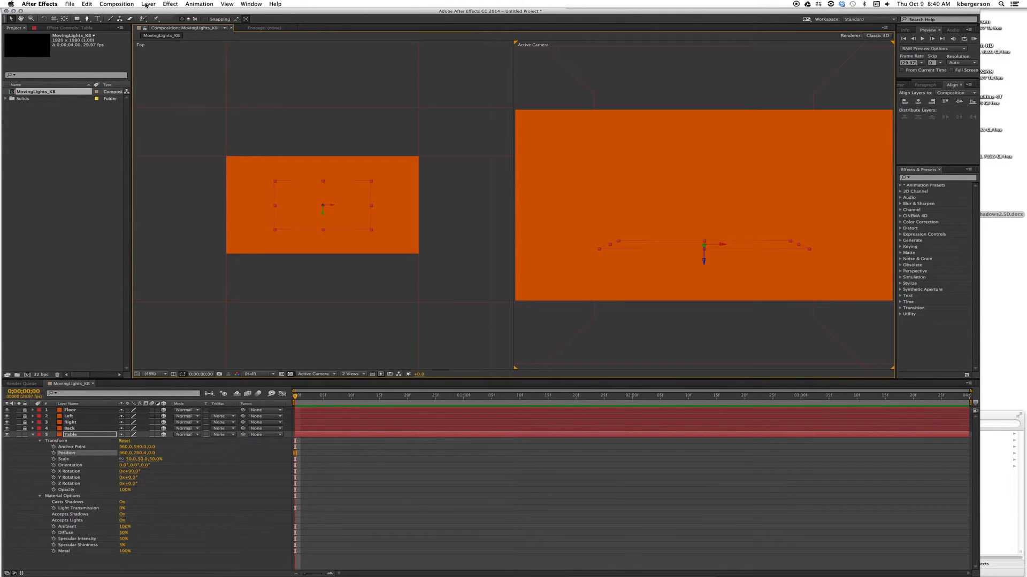
Add a new light of type Ambient with lowered intensity, named Light 1.
left_click(148, 4)
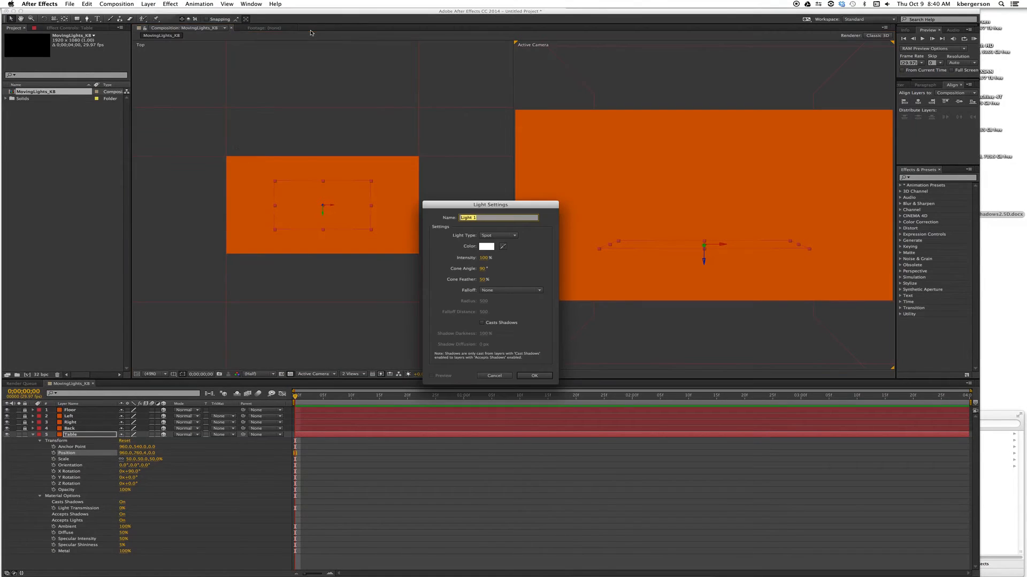
left_click(497, 235)
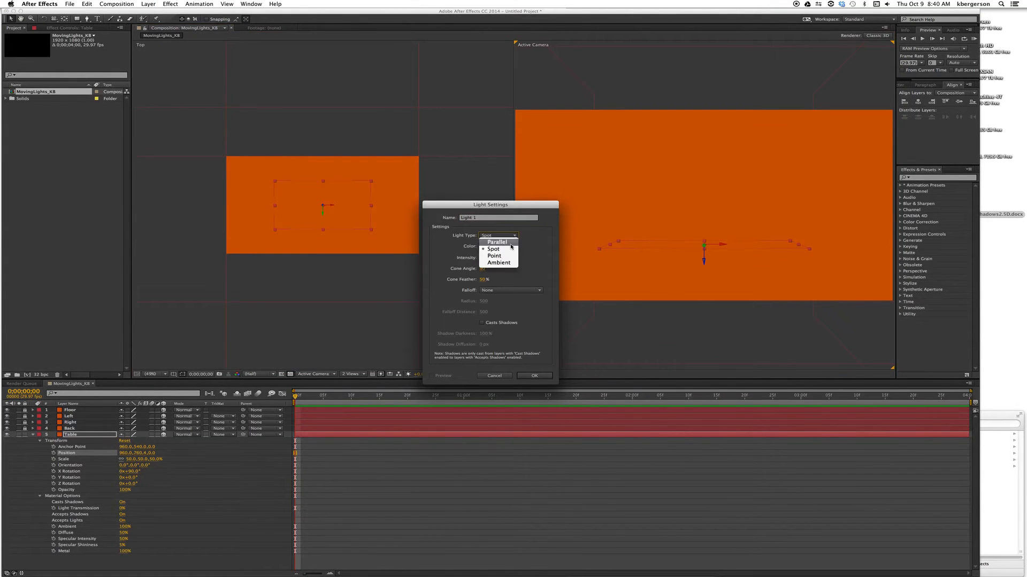
left_click(498, 263)
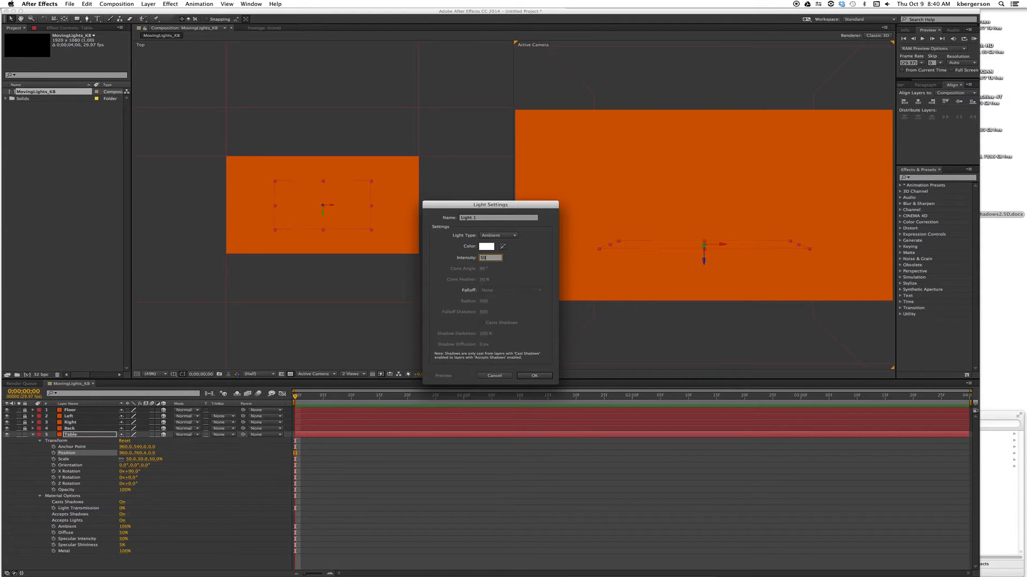
left_click(535, 375)
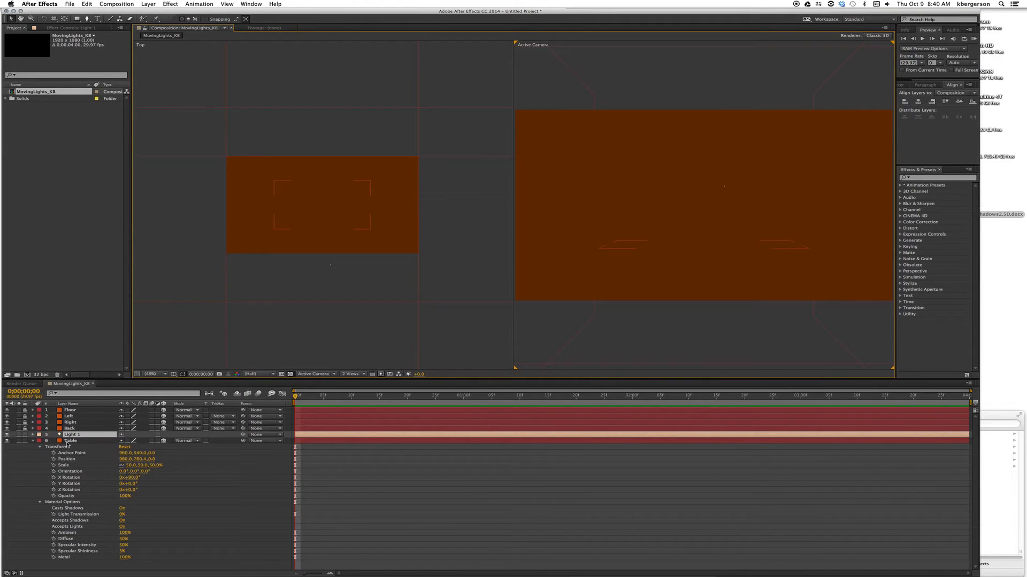
left_click(34, 435)
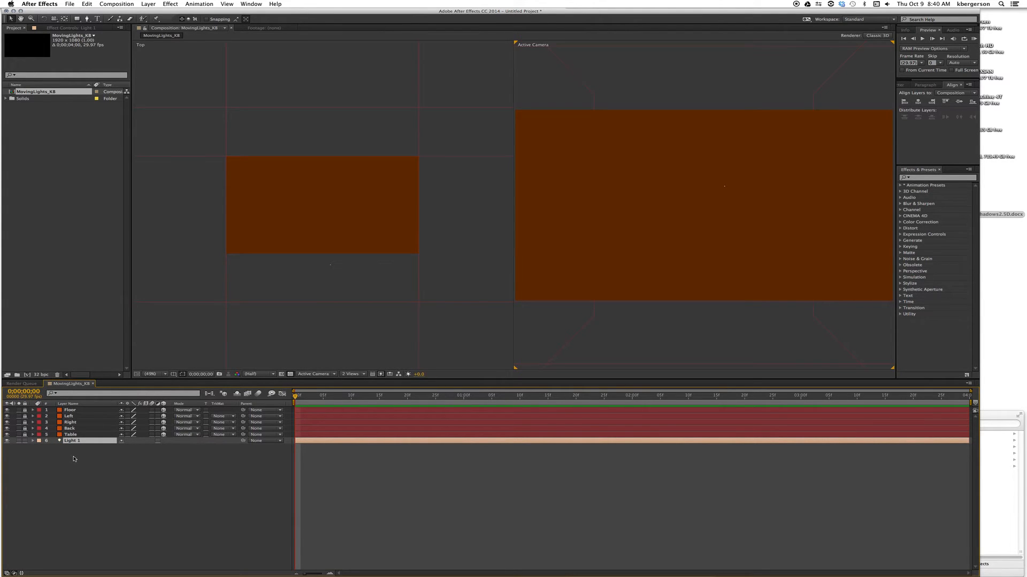
Add a second light layer, set its type to Spot and adjust its cone angle.
left_click(149, 4)
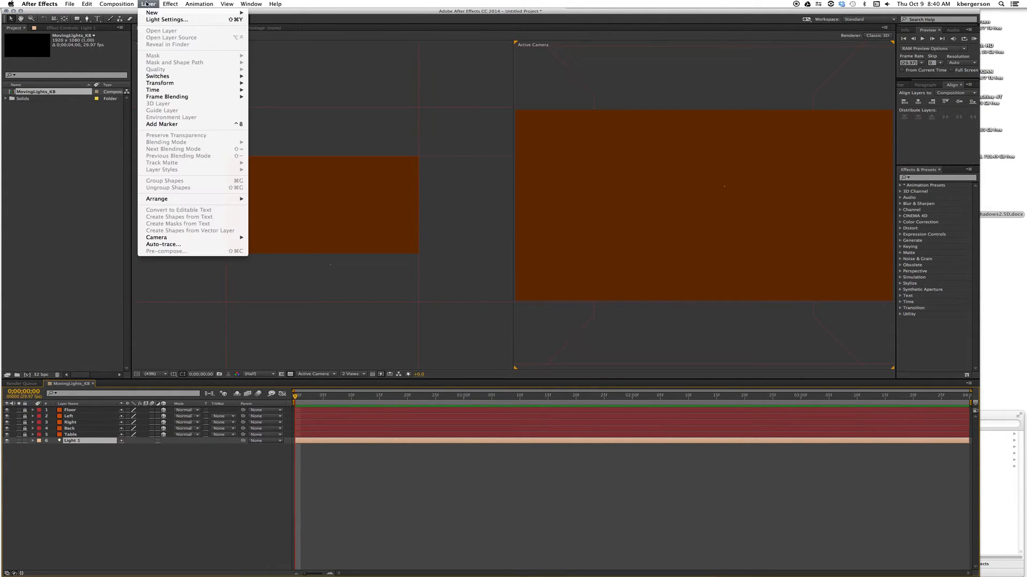
left_click(170, 4)
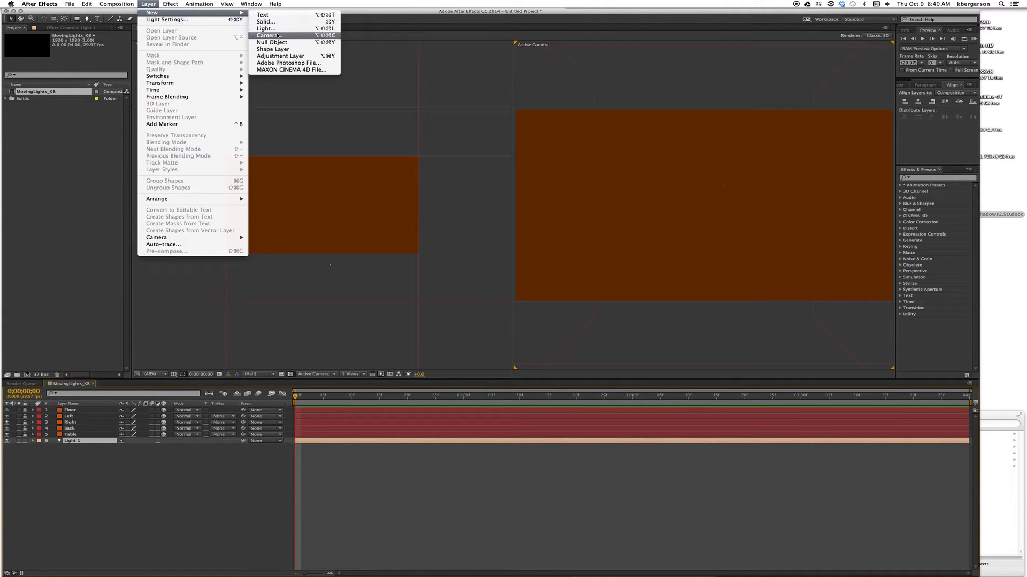
left_click(264, 28)
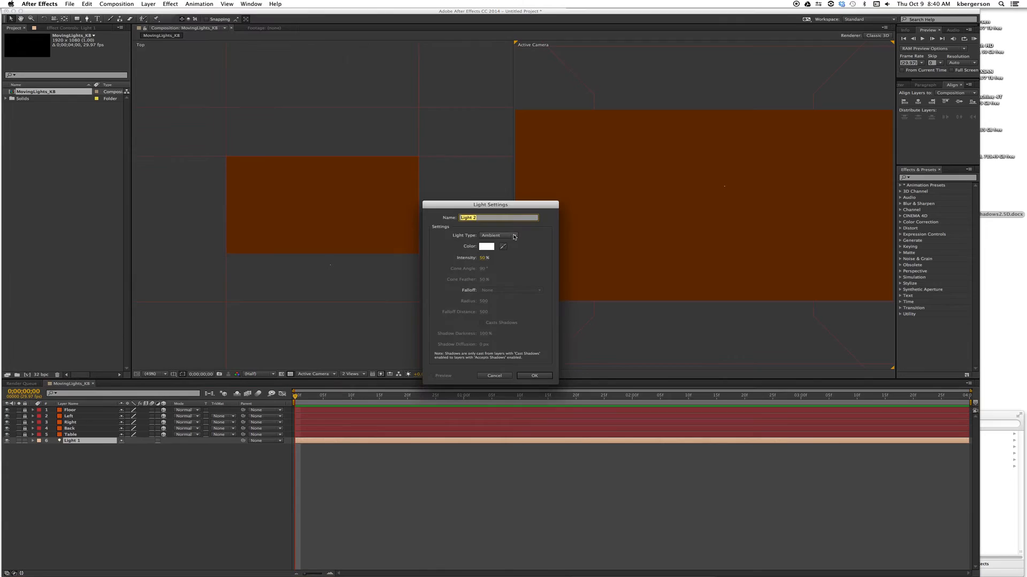
left_click(497, 235)
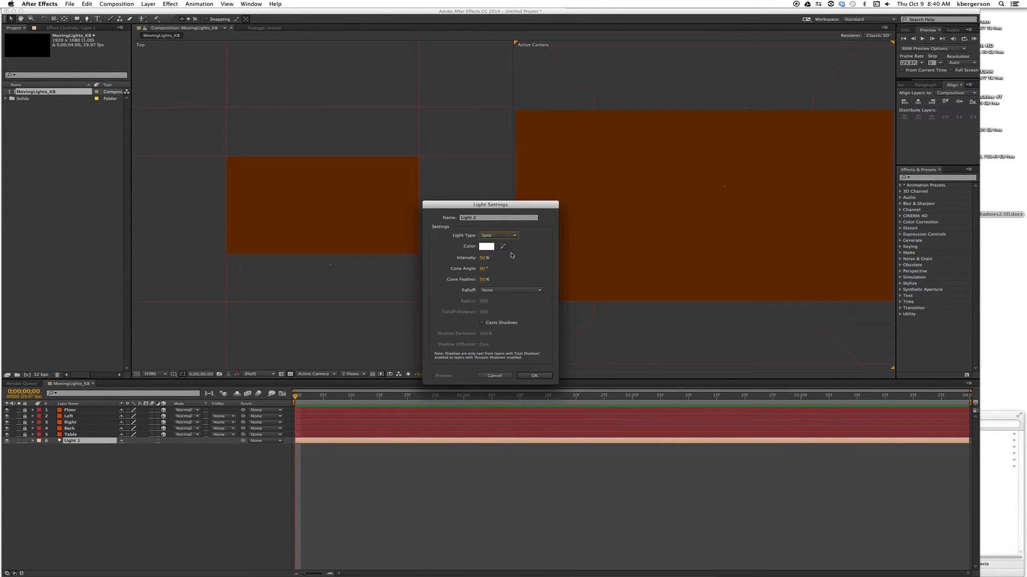
mouse_move(504, 259)
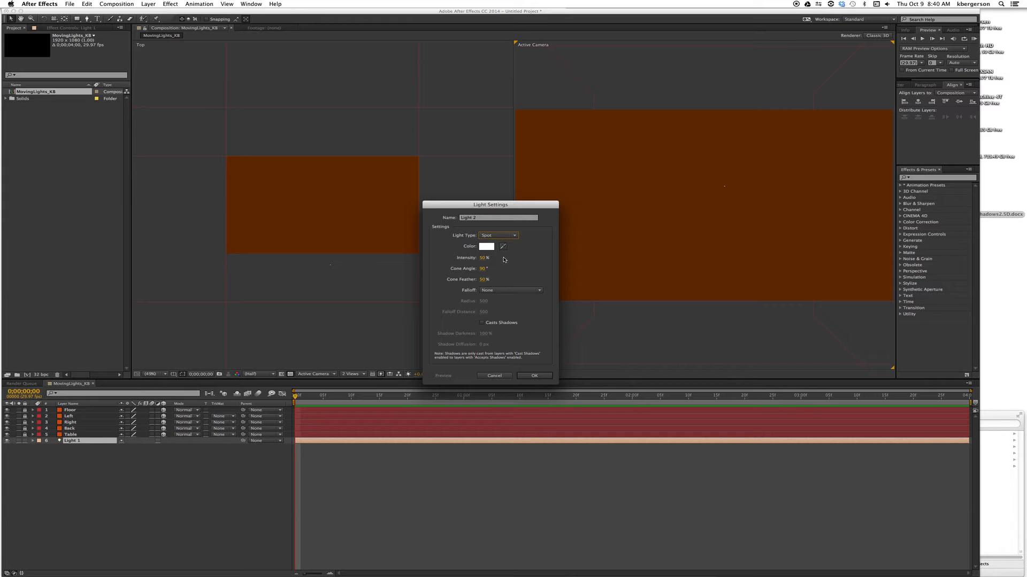
mouse_move(490, 260)
type("100")
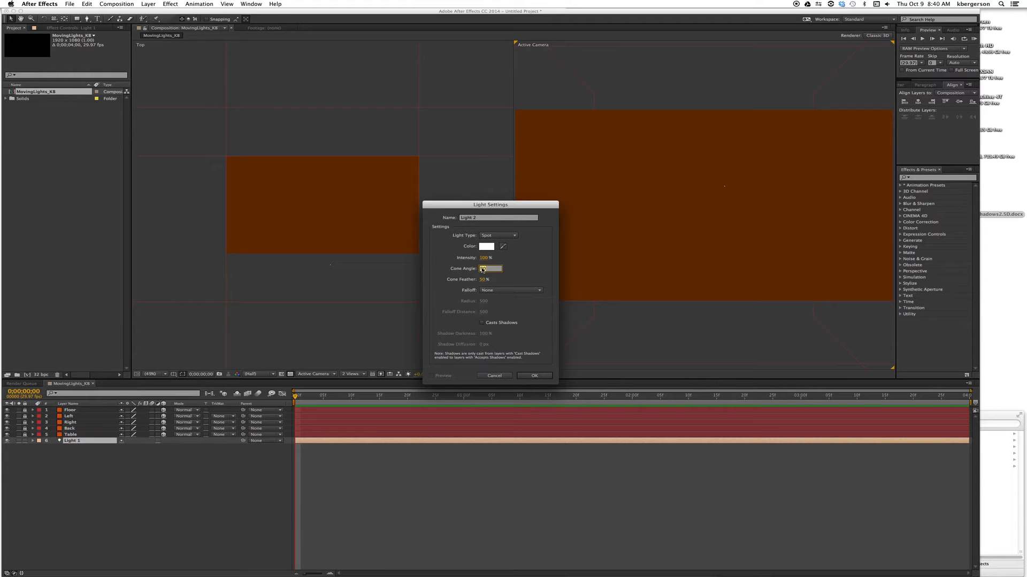
left_click(489, 268)
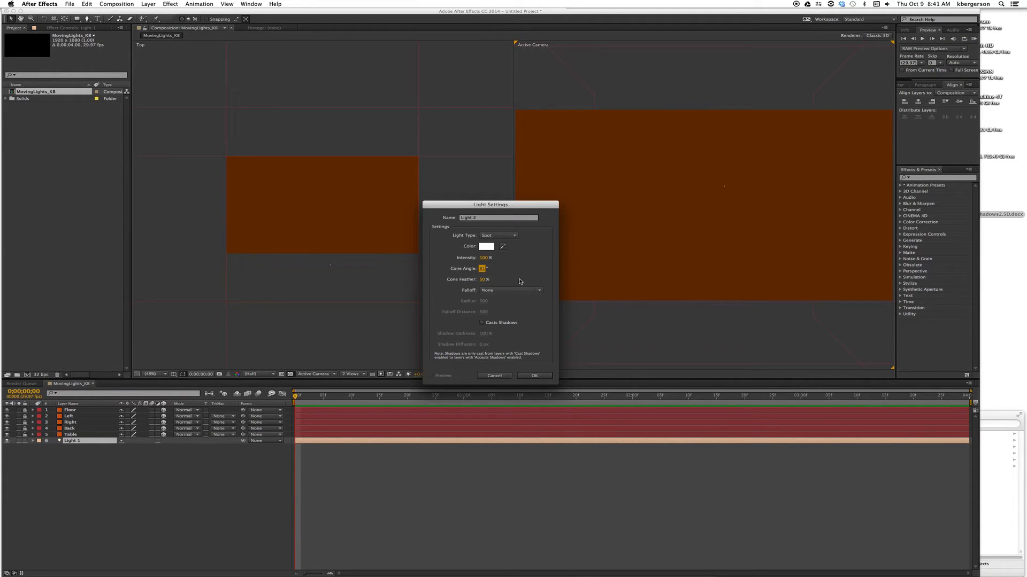
Enable Casts Shadows with Shadow Diffusion 200 and confirm the spotlight settings.
left_click(482, 322)
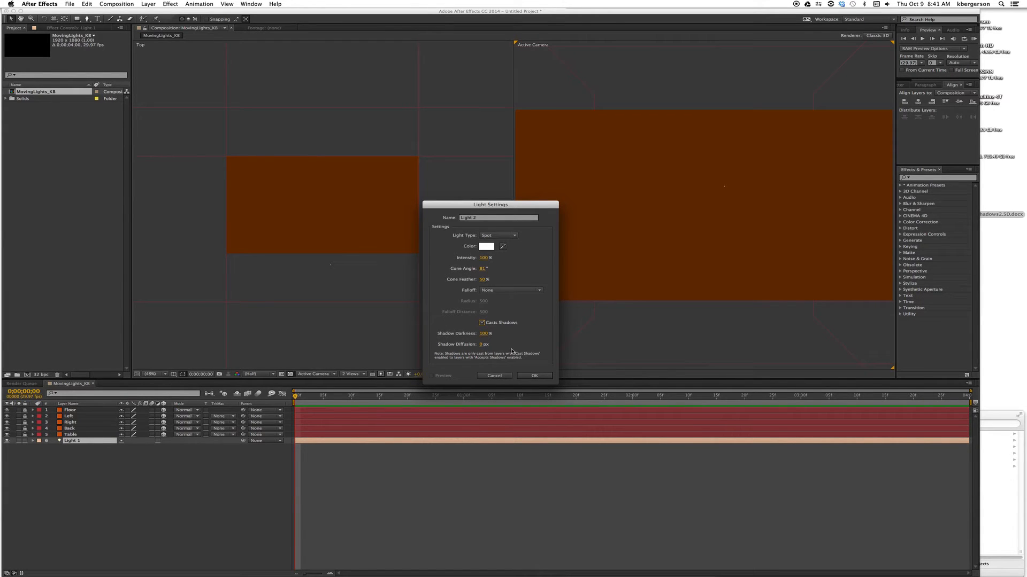
left_click(483, 333)
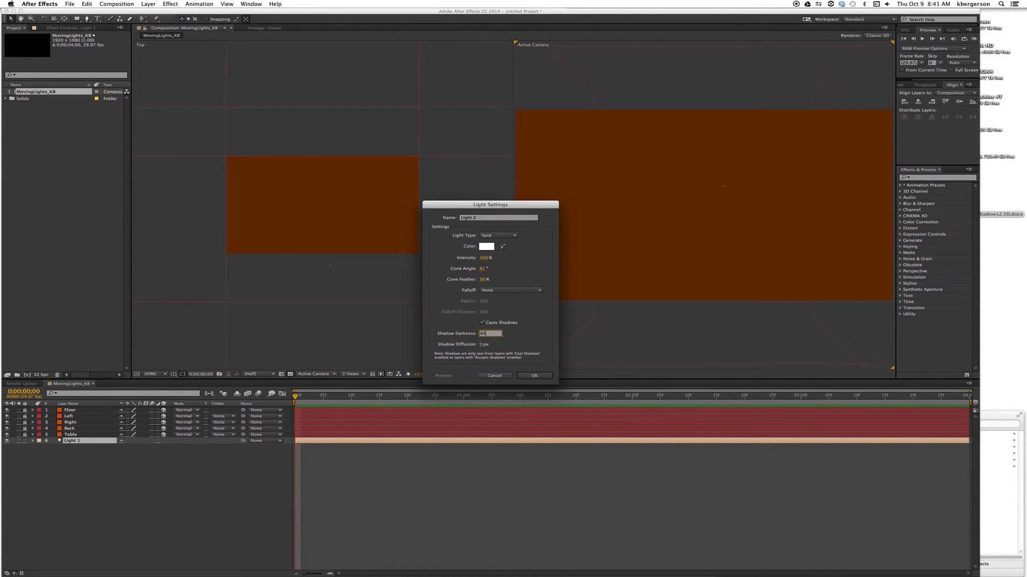
left_click(490, 344)
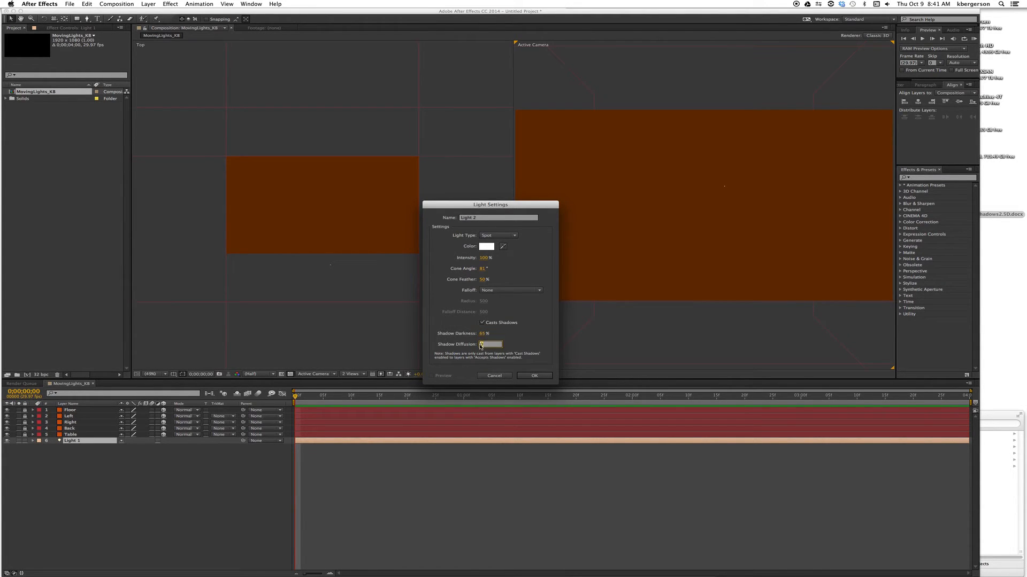
type("200")
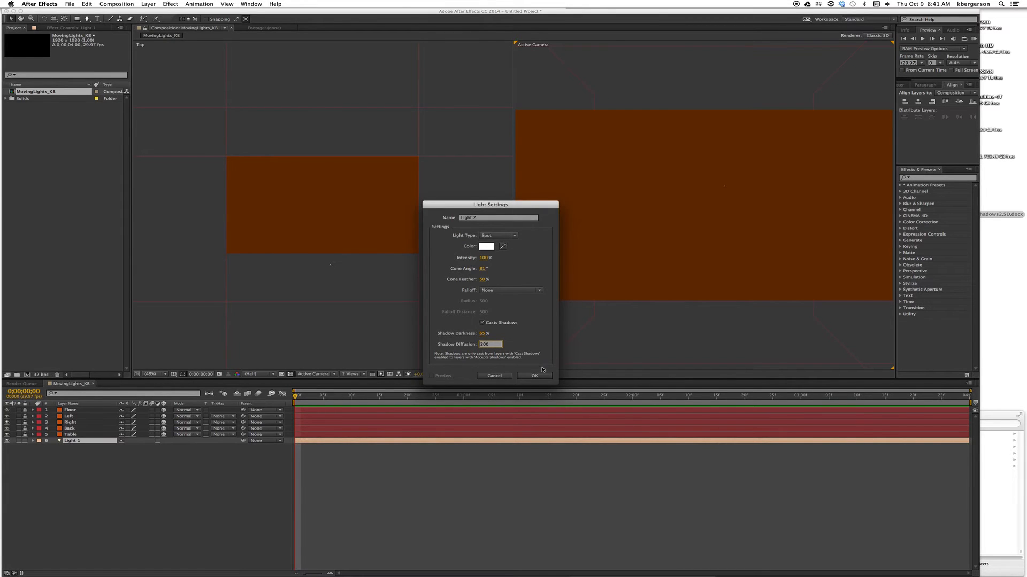
left_click(535, 375)
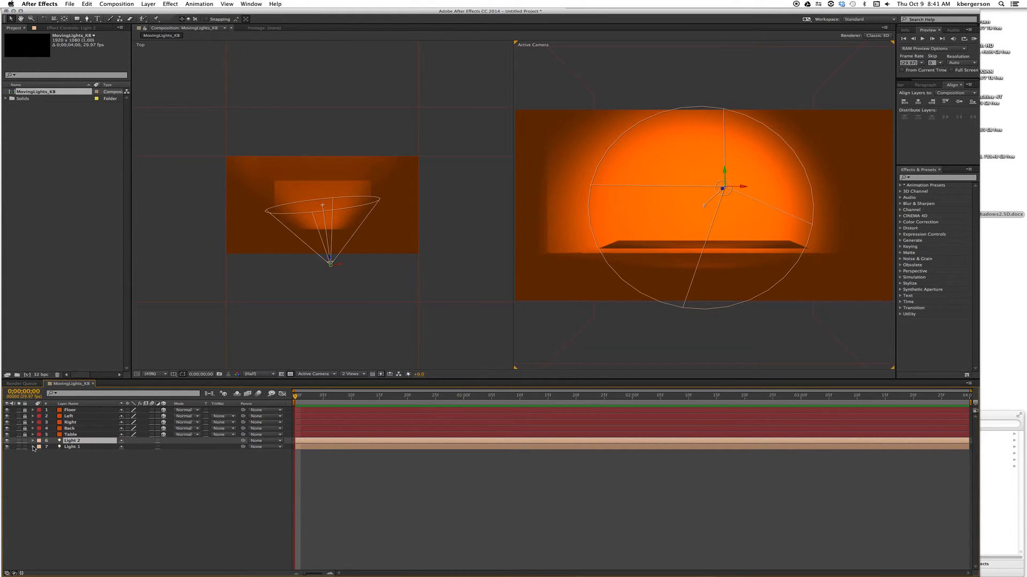
Rename Light 2 to Spotlight and Light 1 to Fill Light in the timeline.
left_click(27, 447)
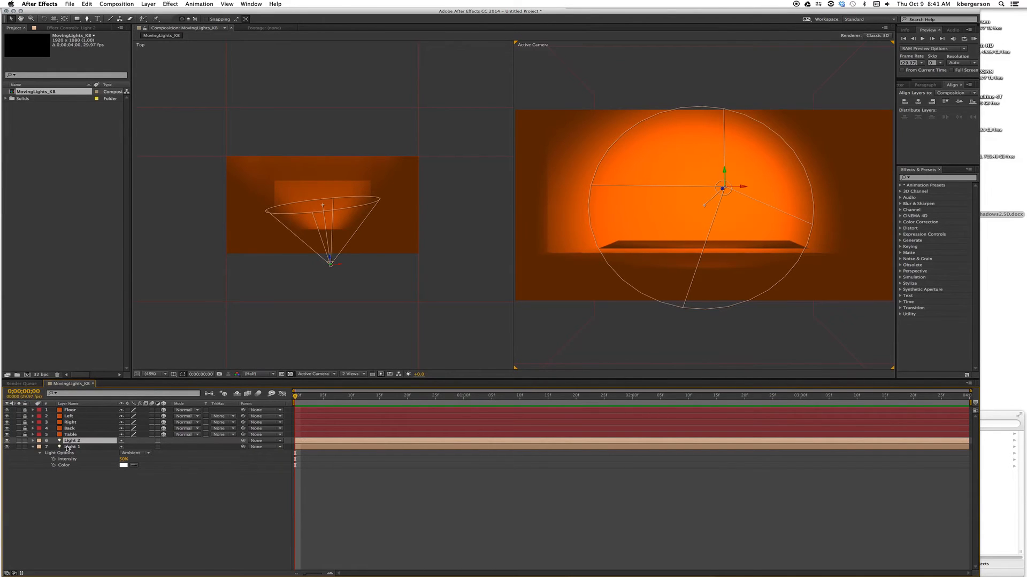
left_click(22, 441)
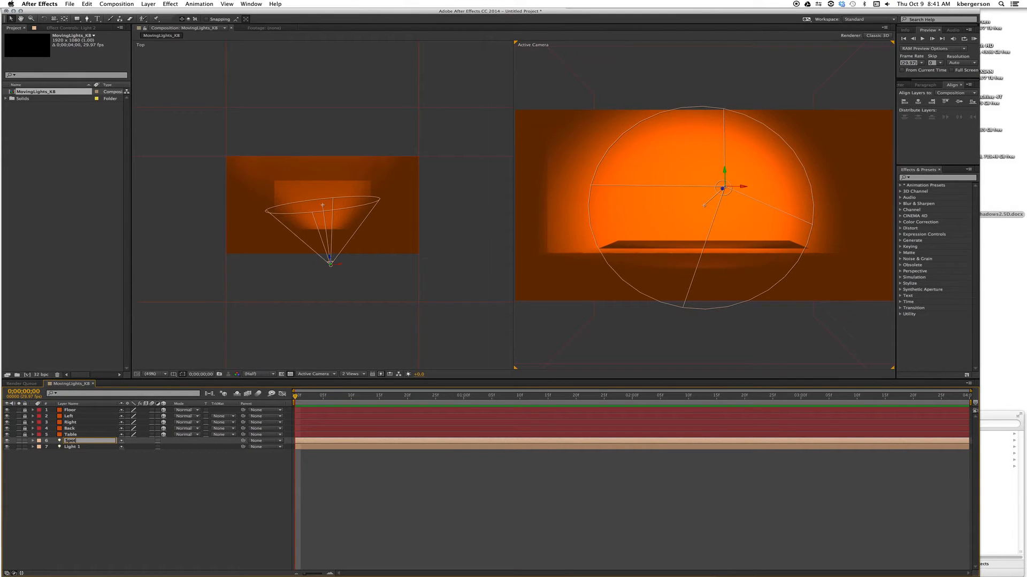
type("Spotlight")
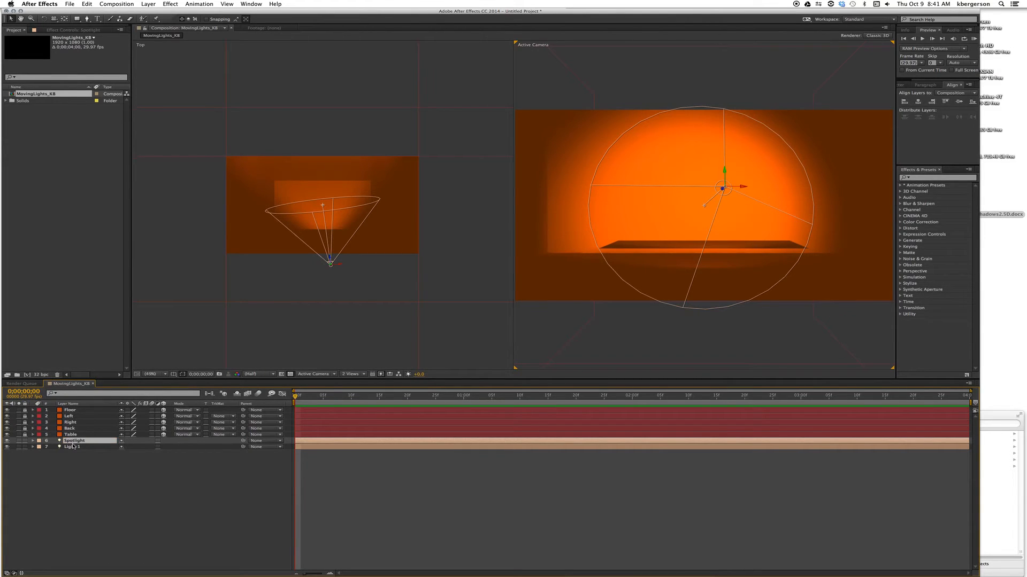
double_click(74, 447)
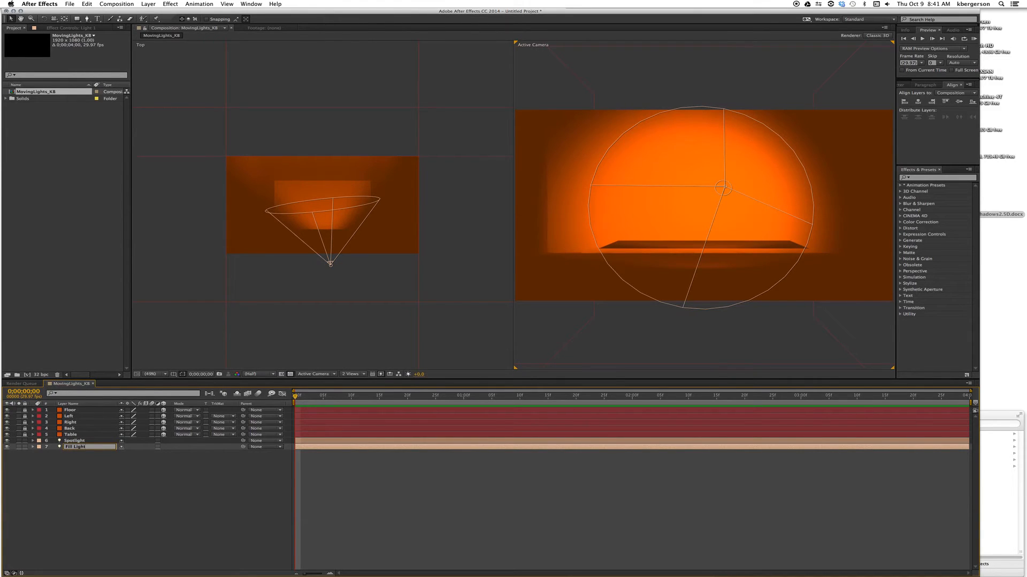
left_click(33, 441)
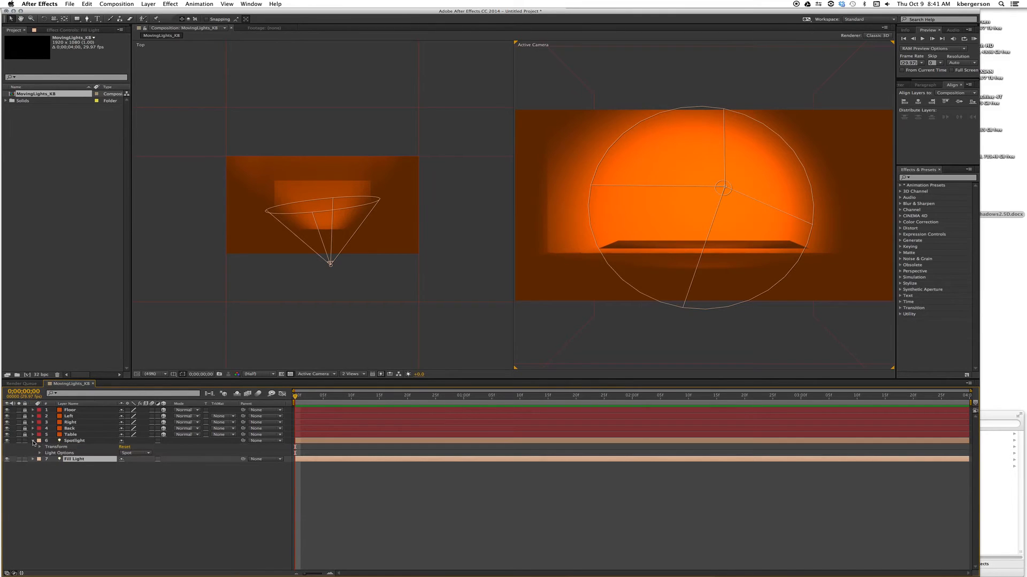
Set the Spotlight's Position Y to -280 so it hangs above the table, then deselect.
left_click(39, 447)
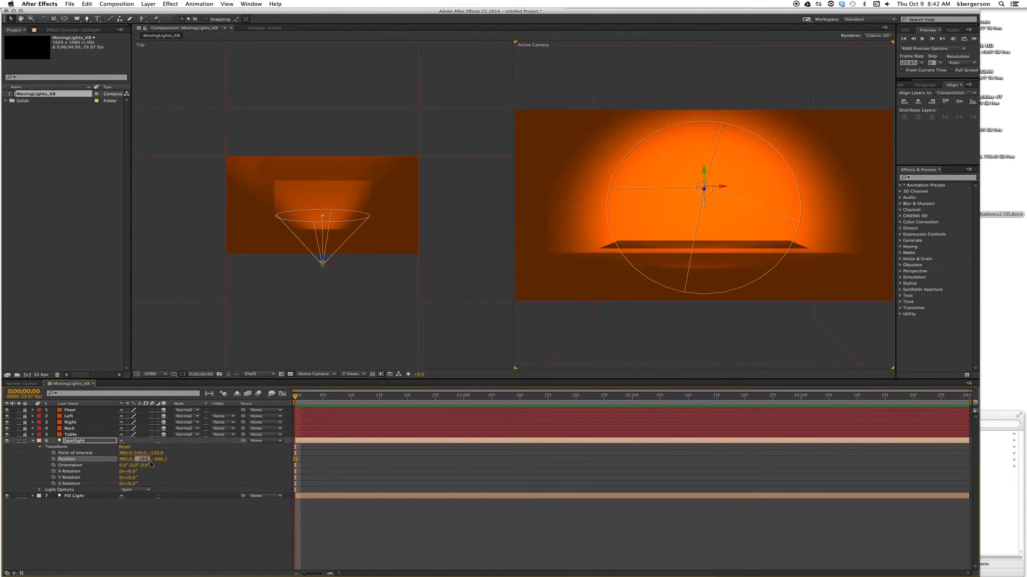
type("280.0")
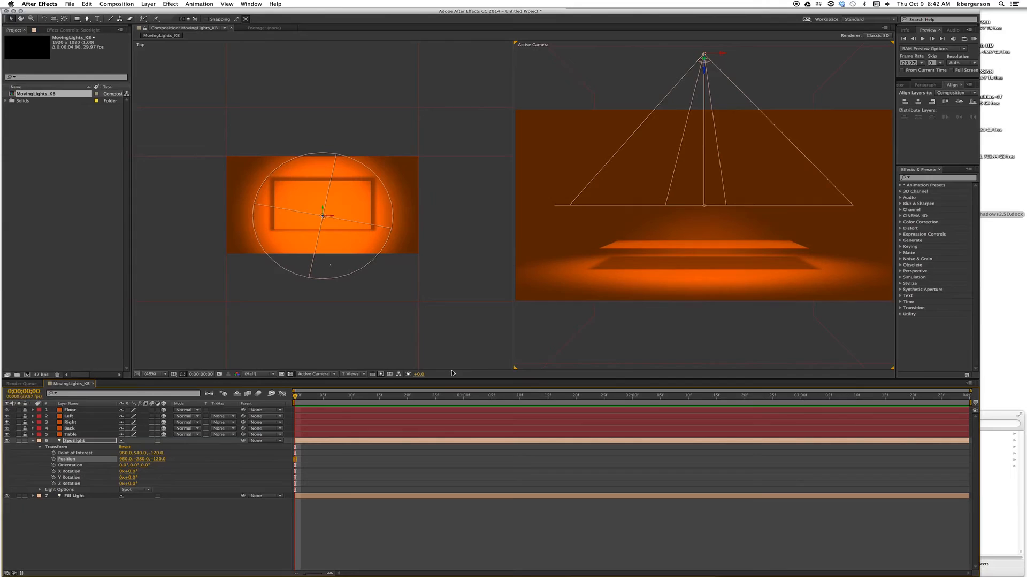
mouse_move(7, 461)
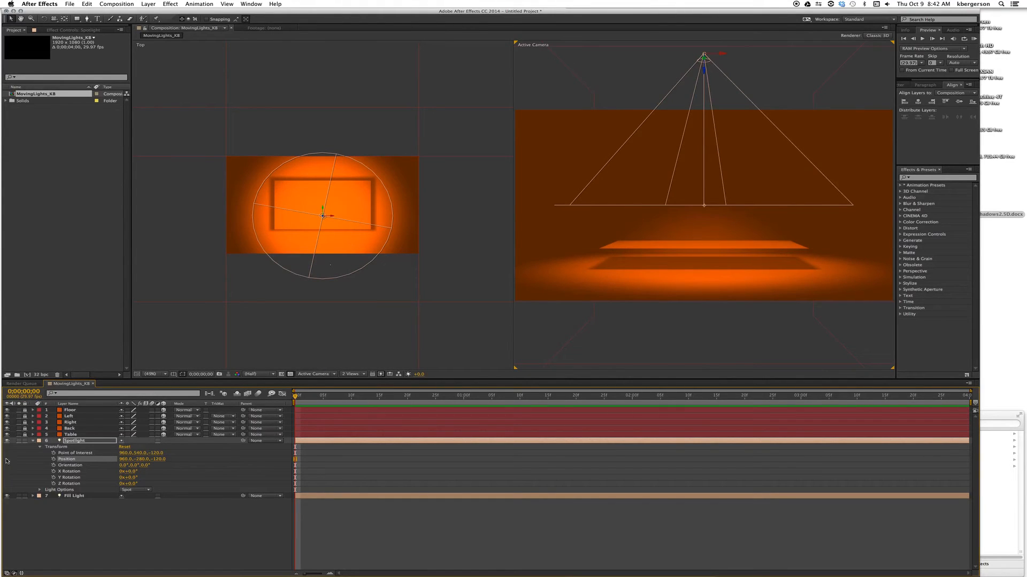
left_click(71, 435)
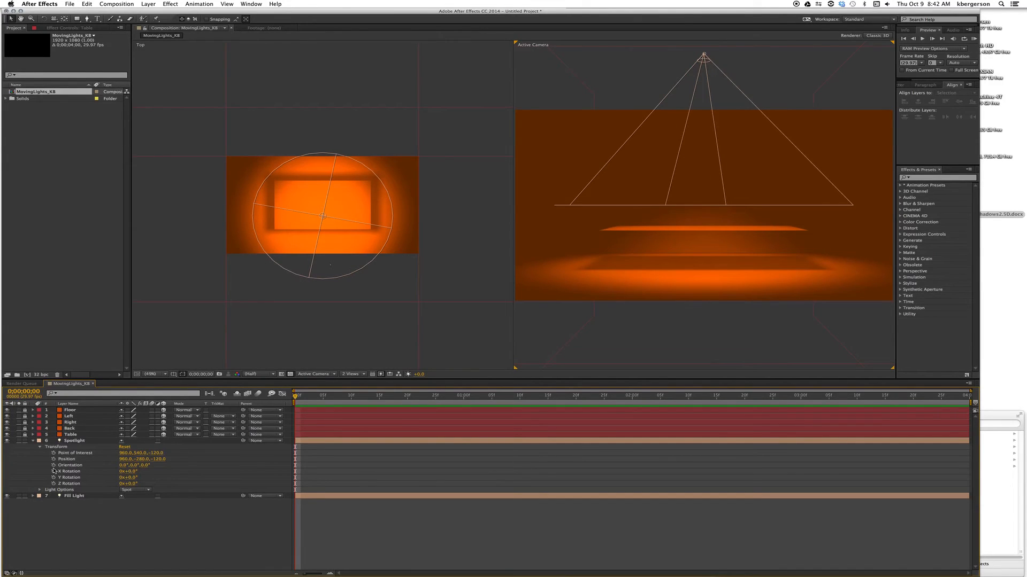
mouse_move(52, 472)
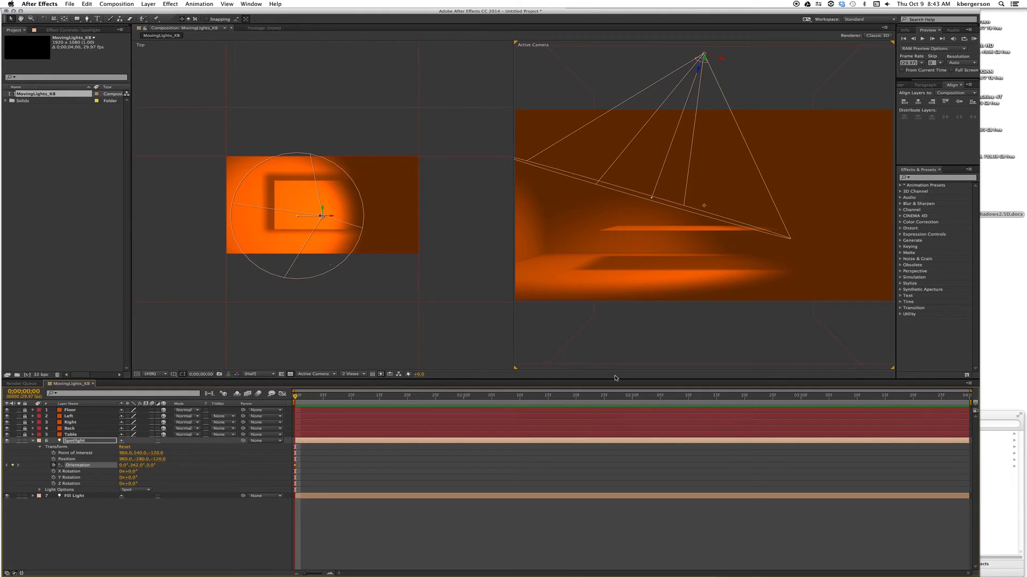
Keyframe the Spotlight's Y orientation at 2 s and at the end of the timeline.
left_click(632, 395)
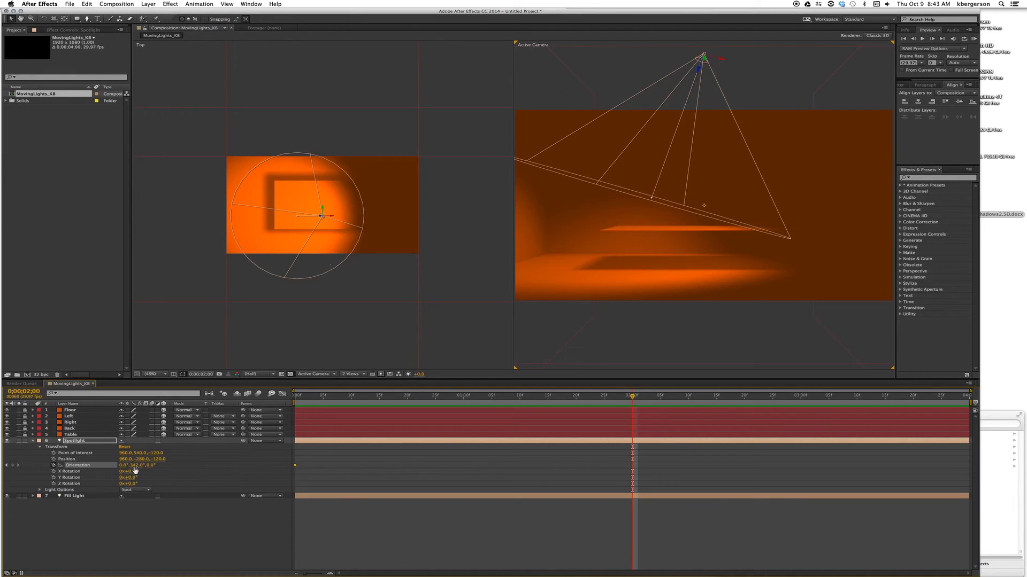
double_click(136, 465)
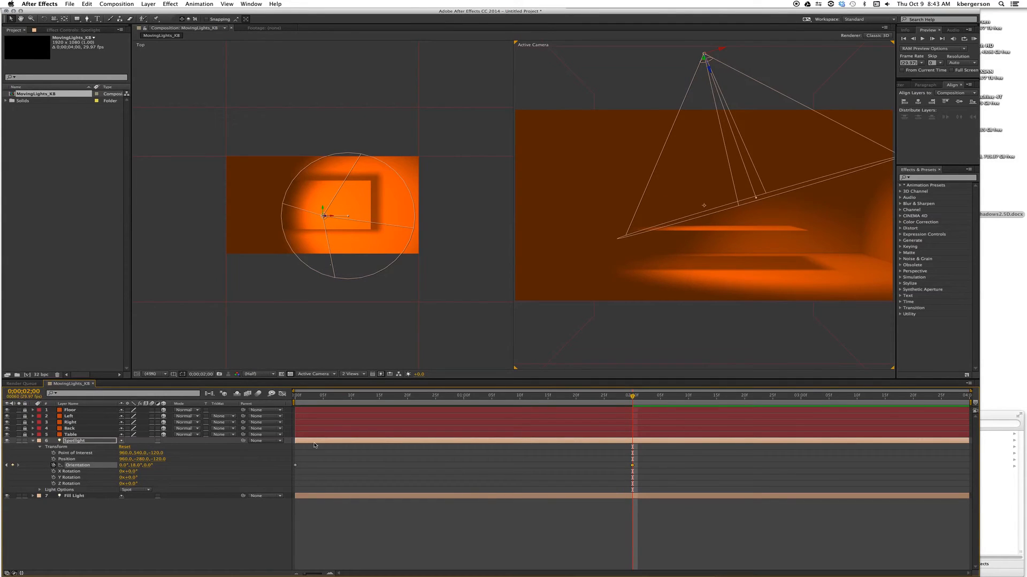
mouse_move(922, 397)
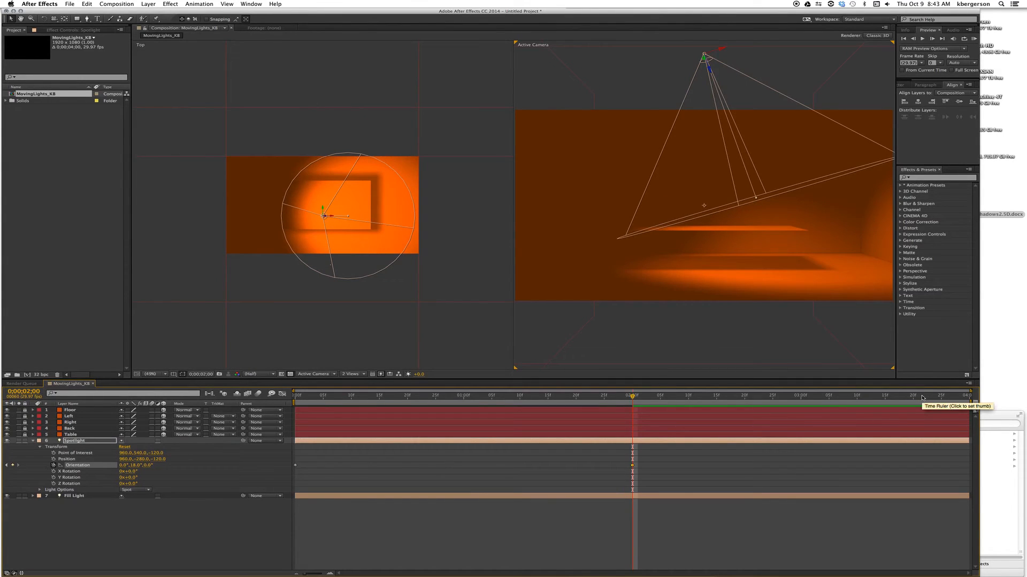
left_click(969, 396)
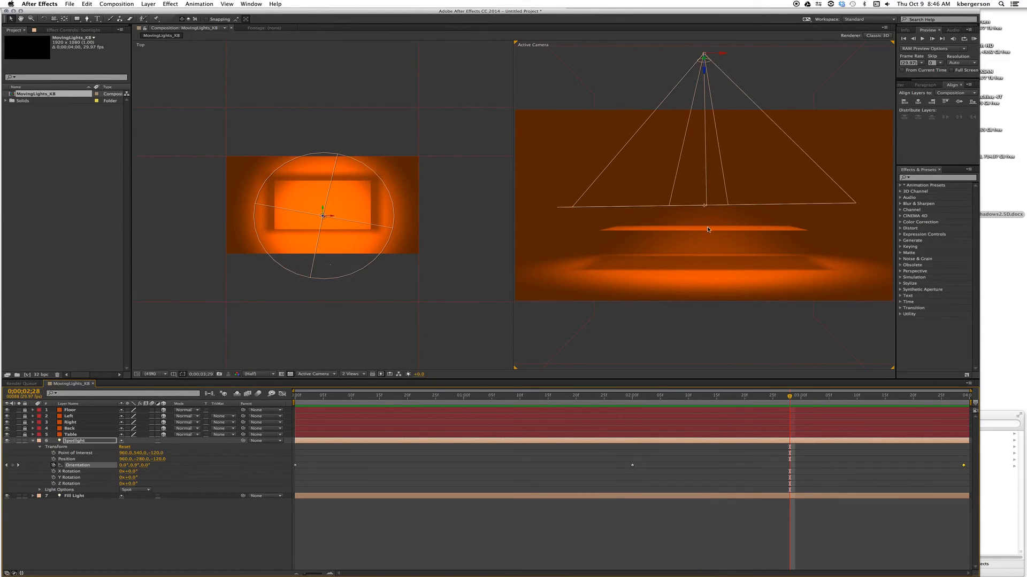
mouse_move(696, 246)
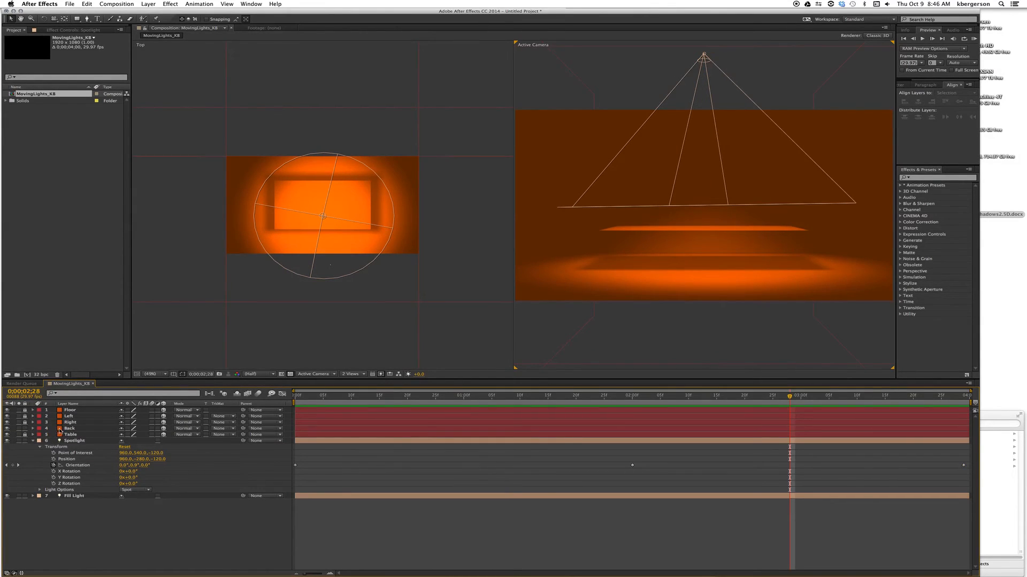
left_click(69, 422)
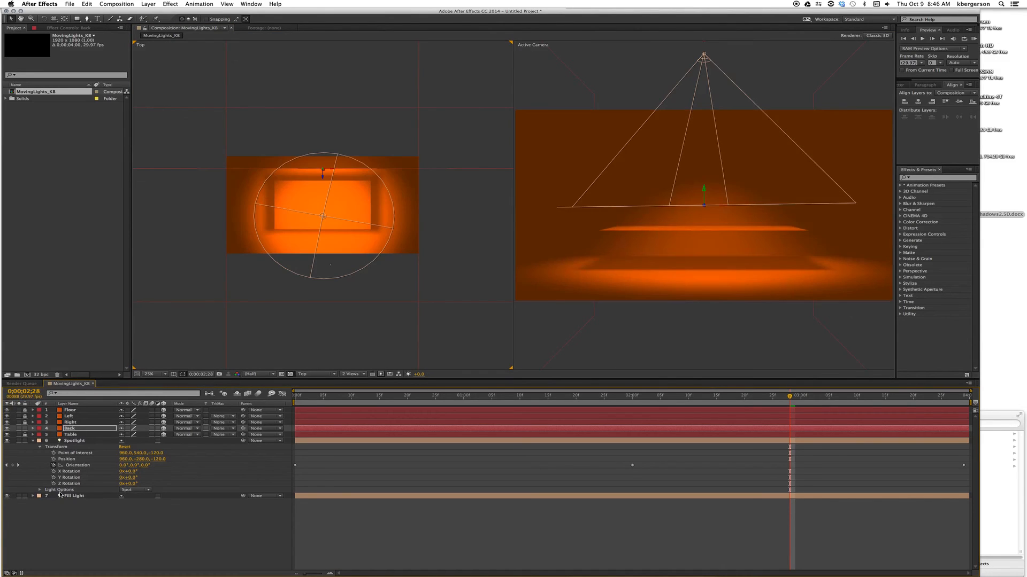
Scrub Fill Light's Intensity down to a low percentage, then select the Table layer.
left_click(41, 495)
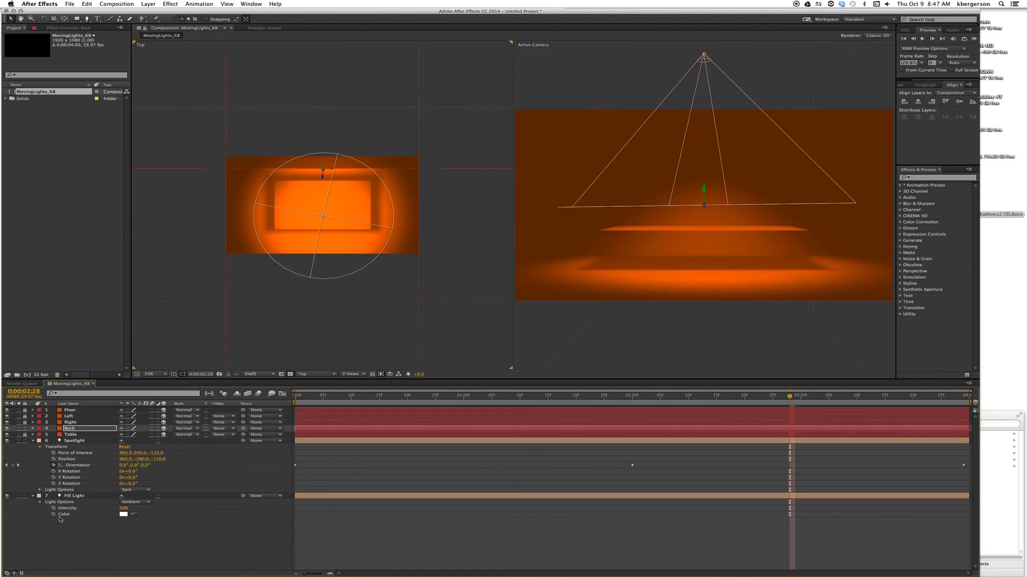
left_click(124, 508)
type("35")
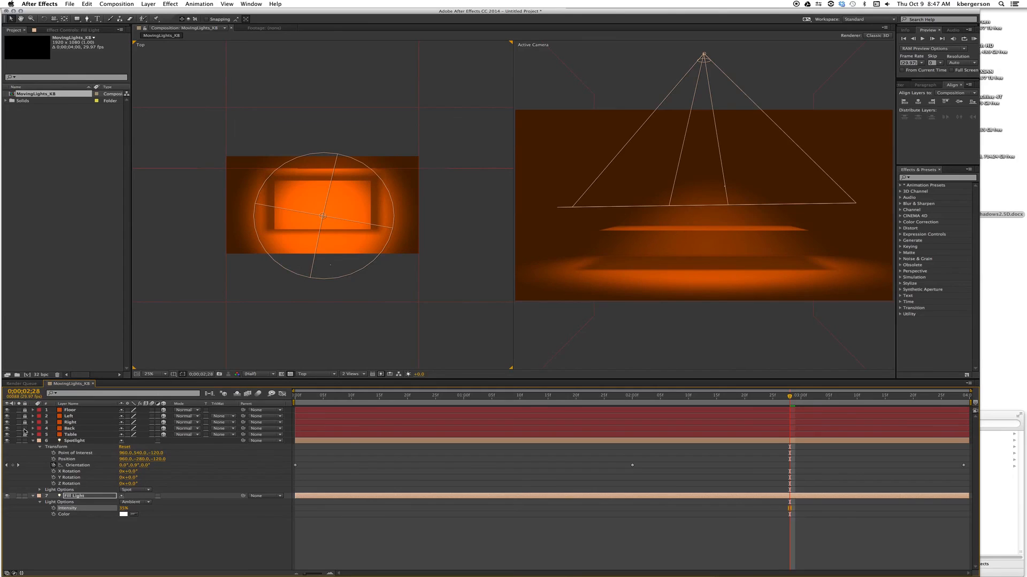
left_click(38, 440)
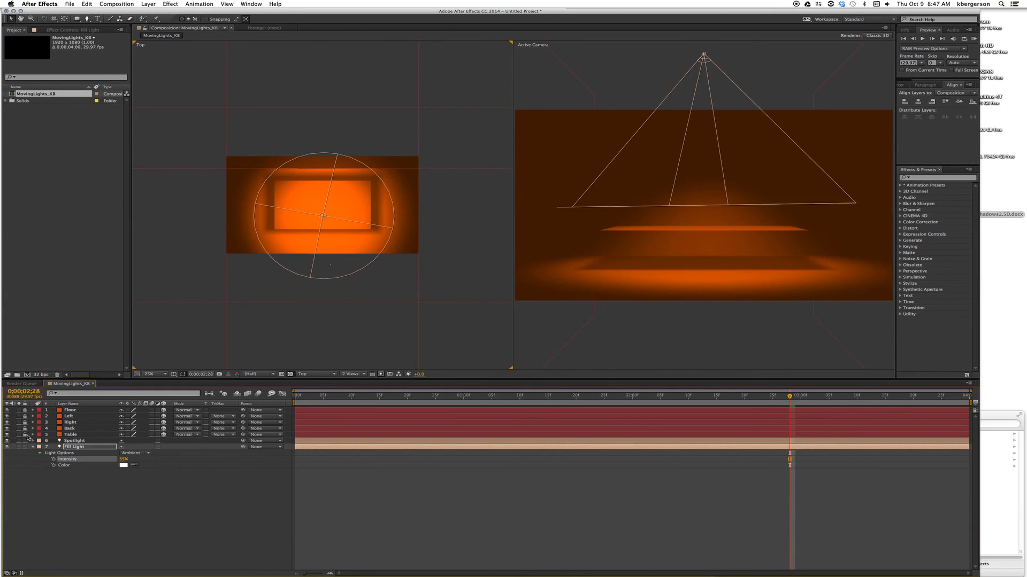
left_click(70, 434)
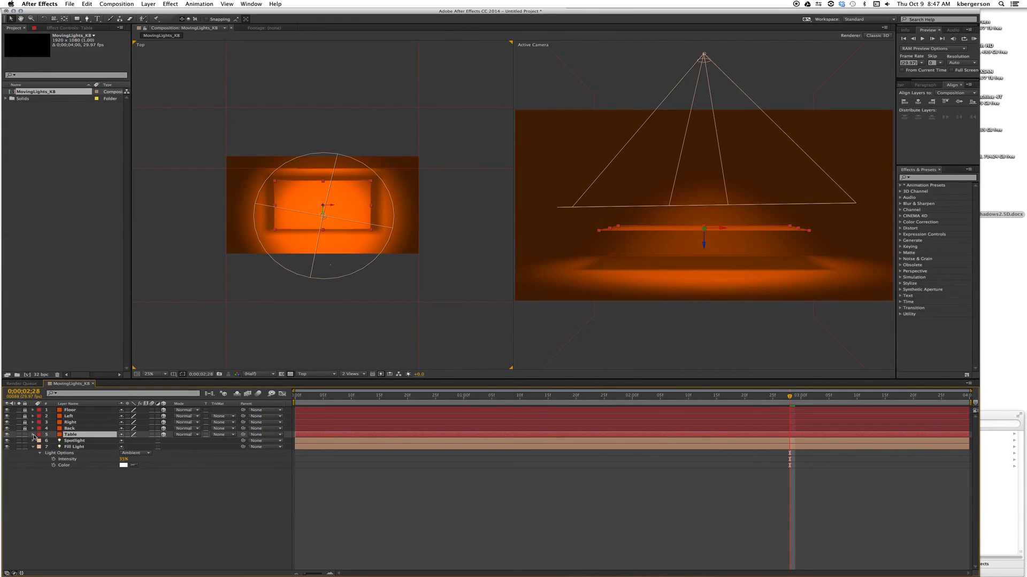
Give Table's Position the expression value+[0,index,0] and commit it.
left_click(32, 441)
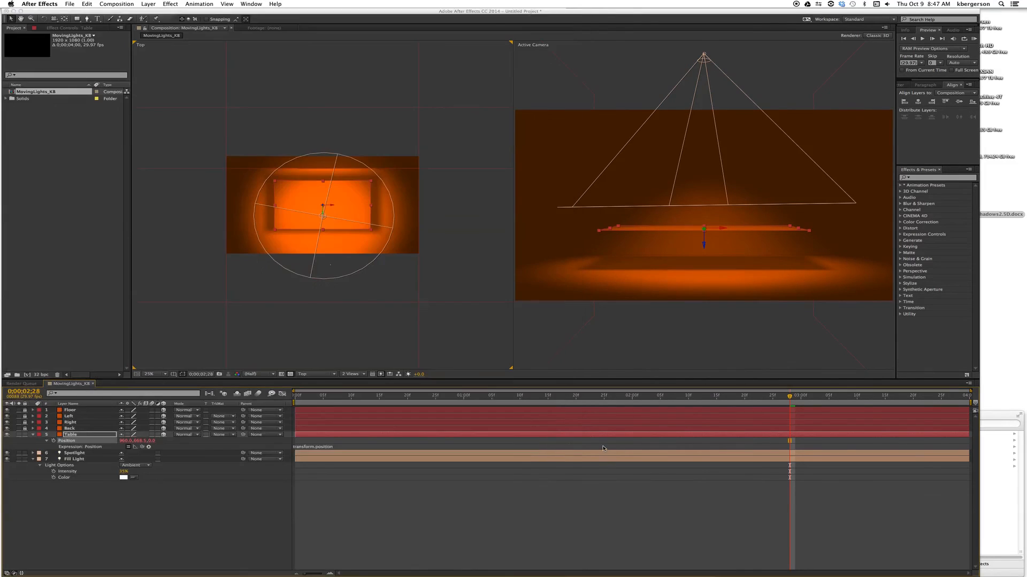
left_click(315, 447)
type("value+[0,index,0]")
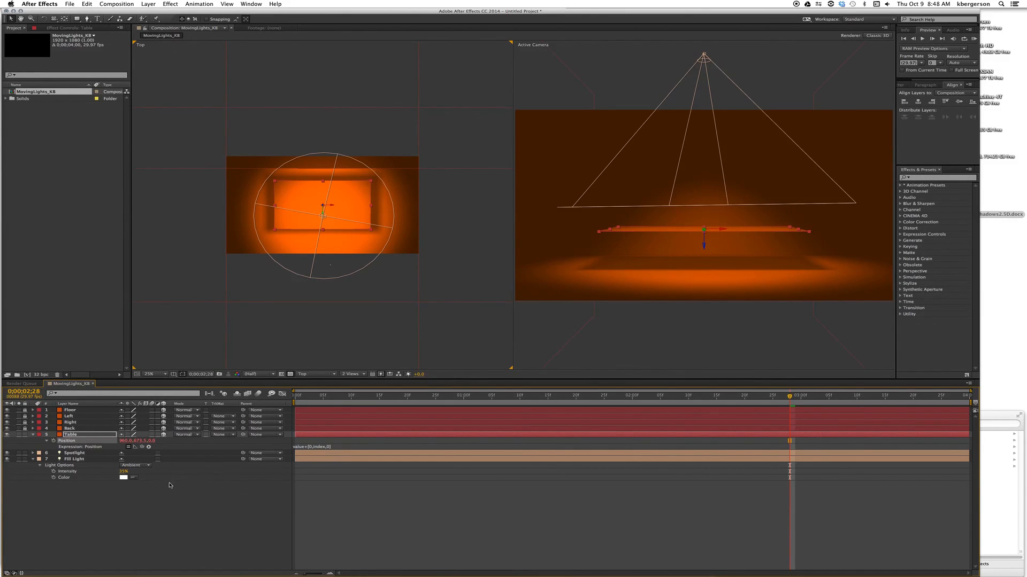
left_click(31, 436)
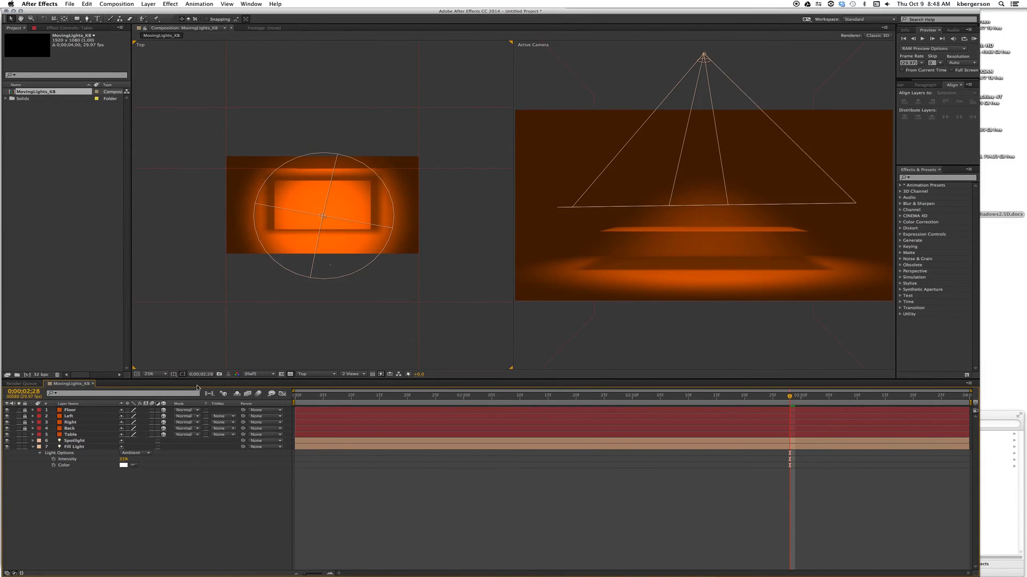
left_click(71, 434)
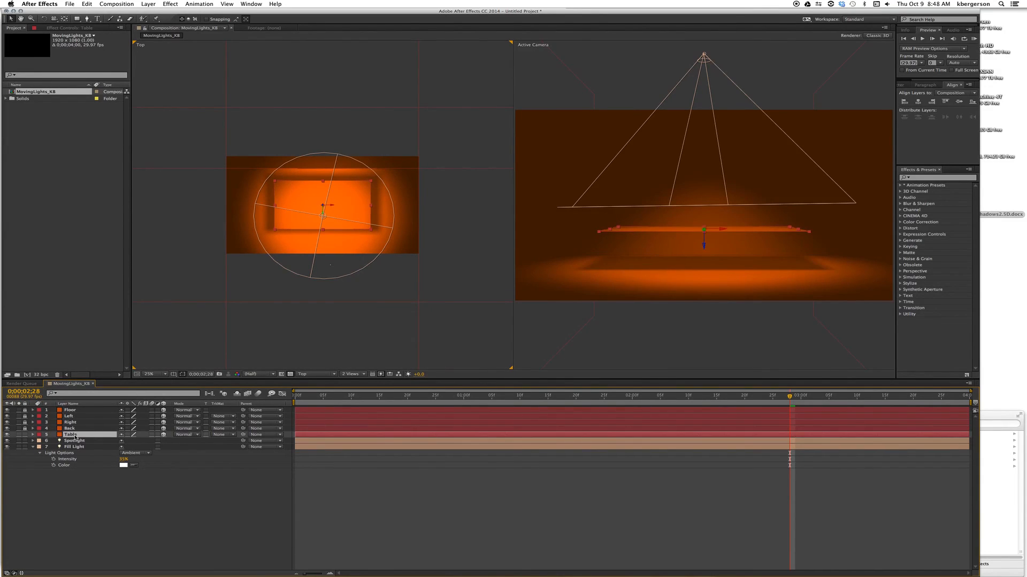